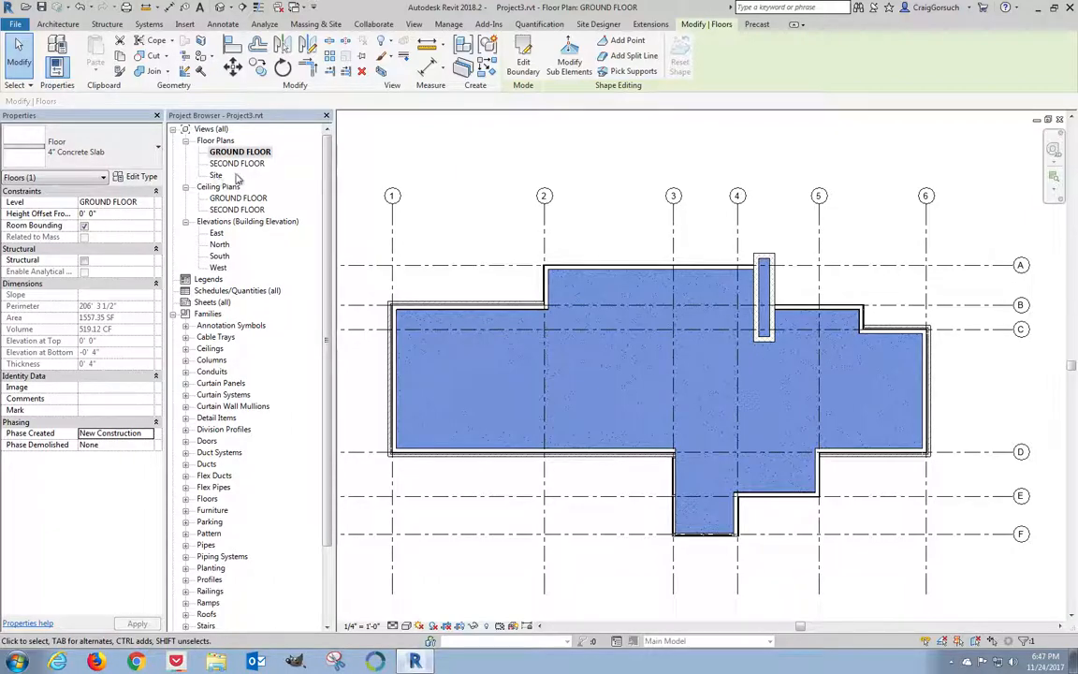
Step: Switch the active view to the SECOND FLOOR plan from the Project Browser
{"action": "left_click", "coordinate": [236, 163]}
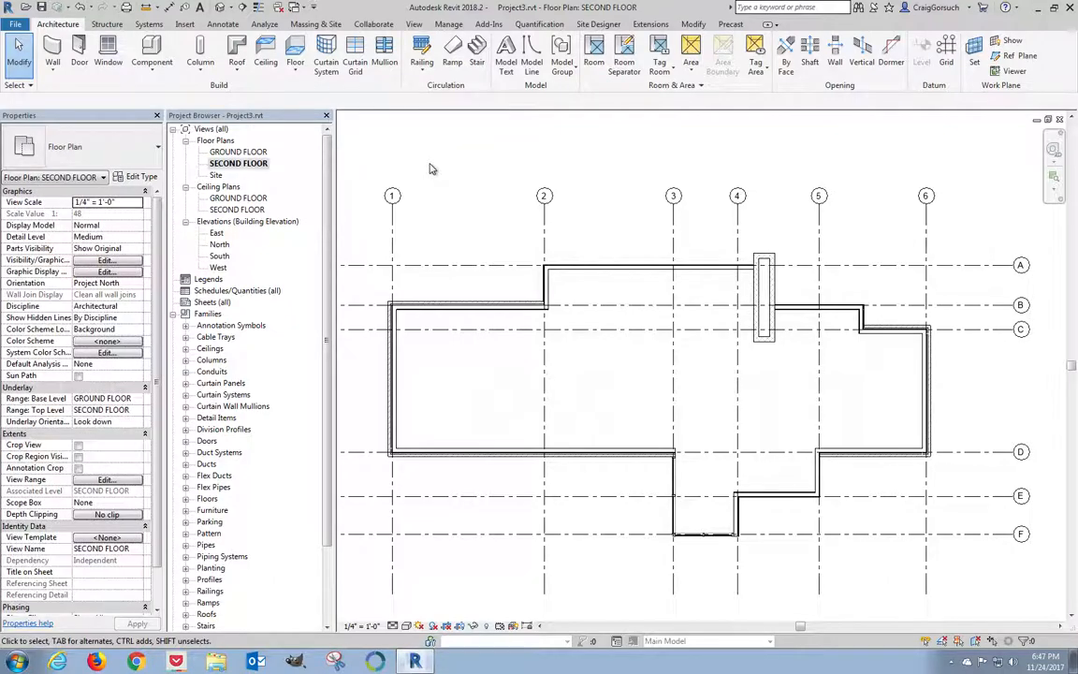
{"action": "mouse_move", "coordinate": [435, 202]}
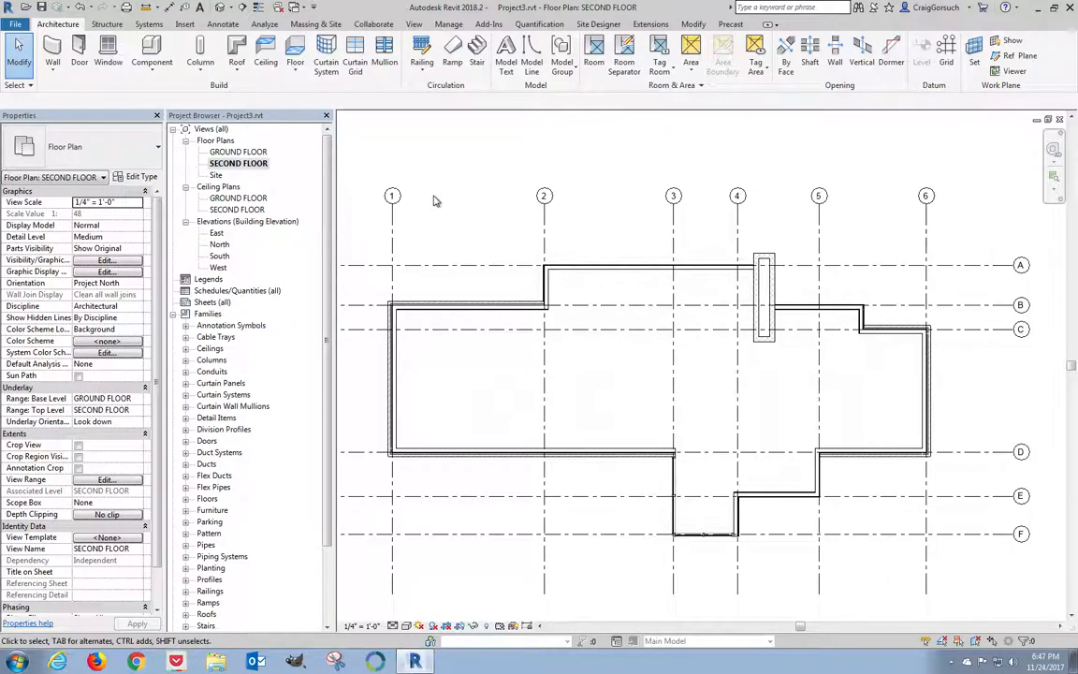
Step: Set the second floor plan's Underlay Range Base Level to None
{"action": "left_click", "coordinate": [389, 375]}
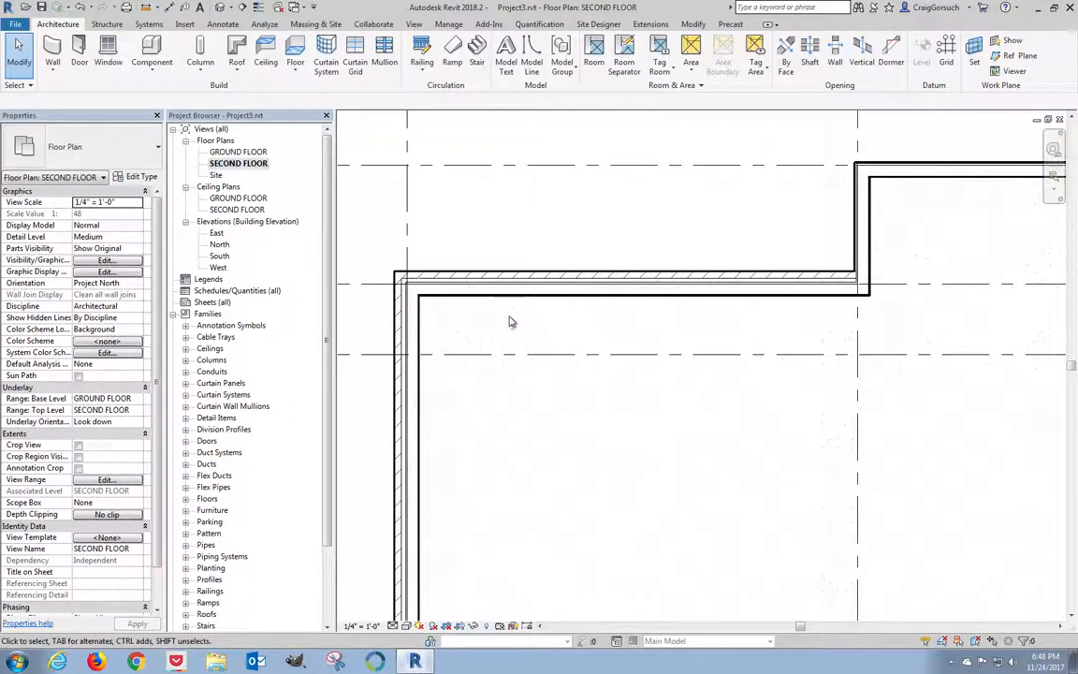
{"action": "mouse_move", "coordinate": [572, 333]}
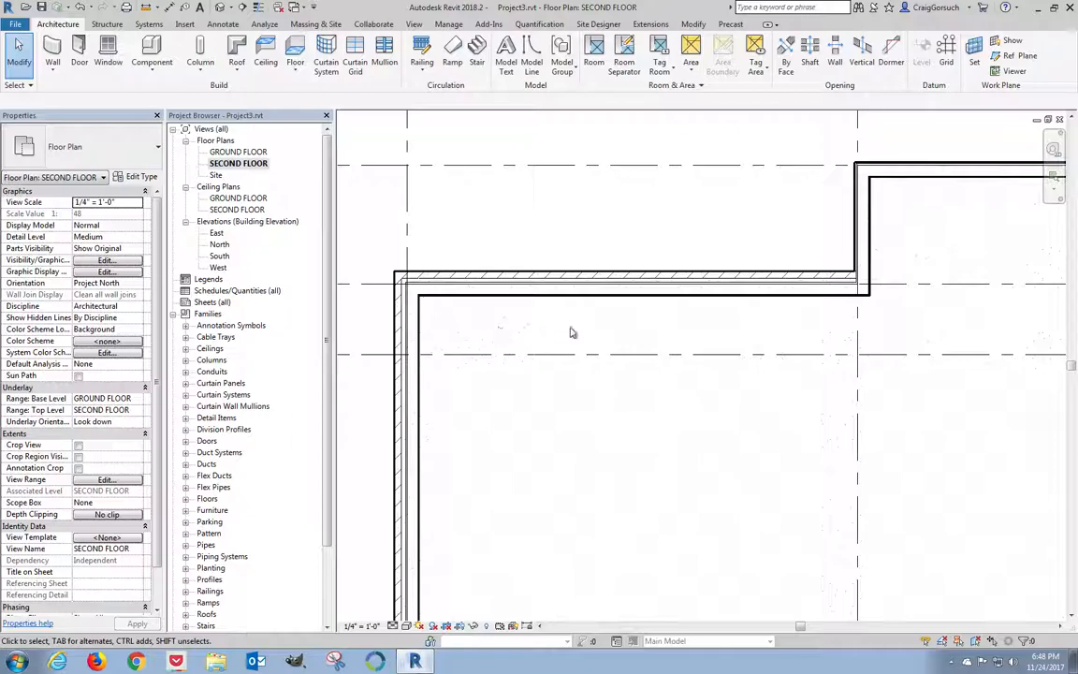
{"action": "mouse_move", "coordinate": [676, 327]}
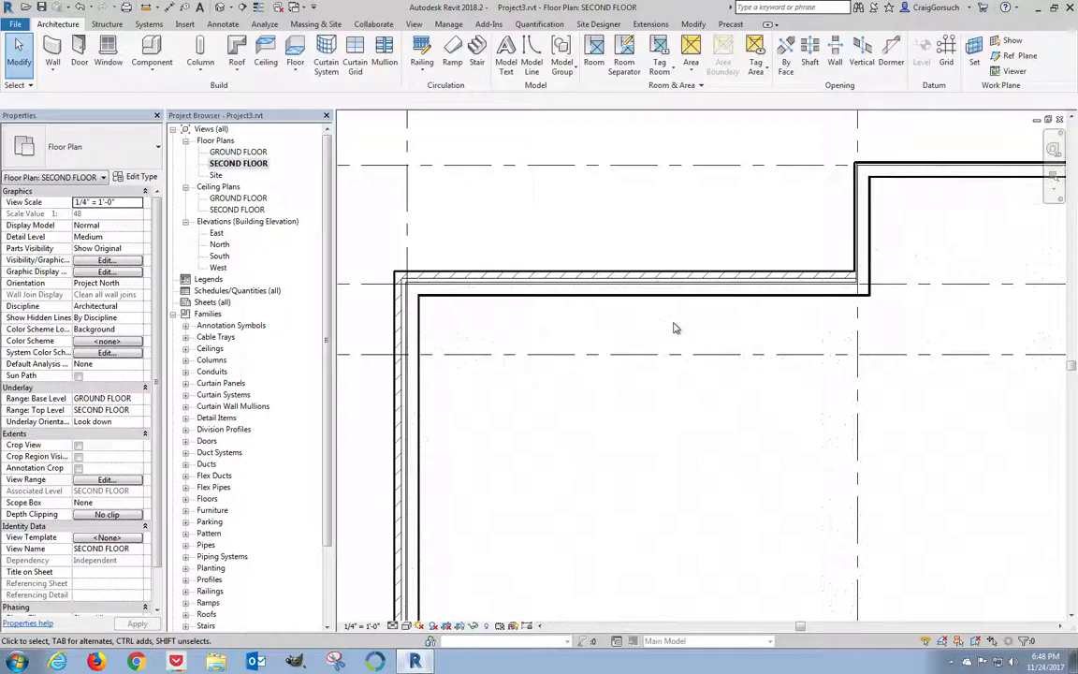
{"action": "mouse_move", "coordinate": [413, 399]}
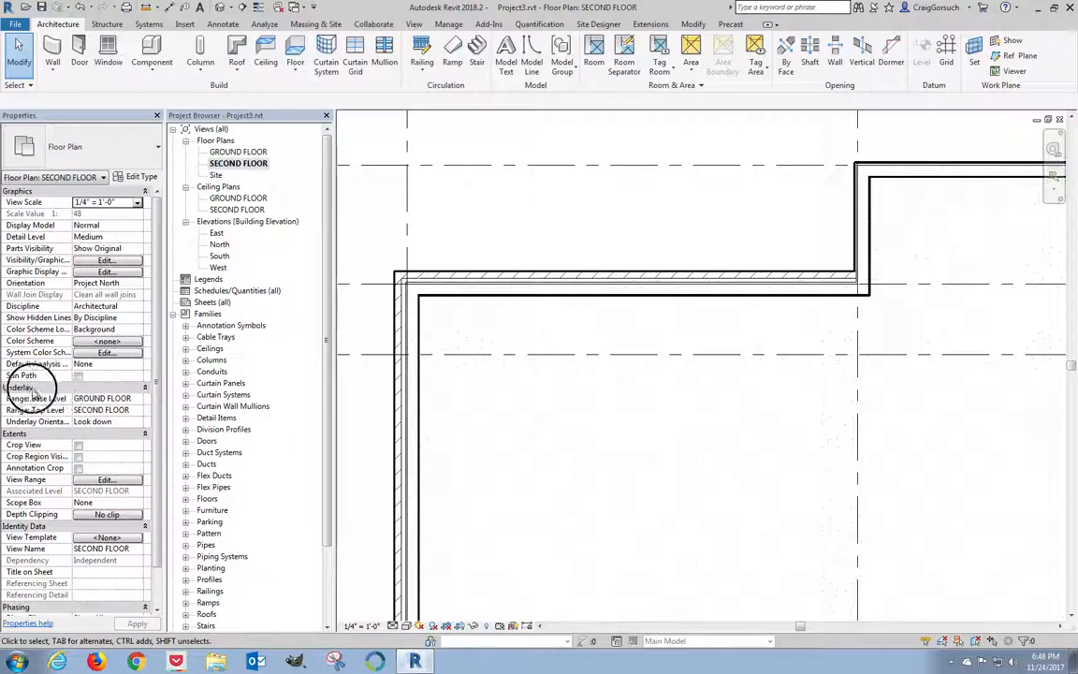
{"action": "mouse_move", "coordinate": [52, 386]}
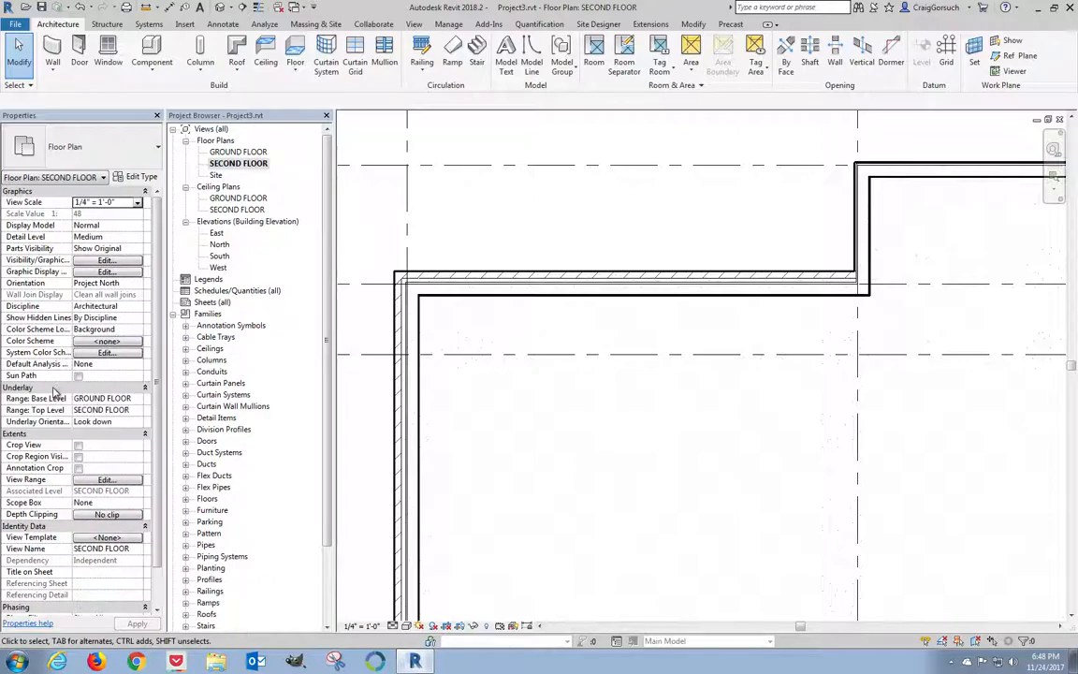
{"action": "mouse_move", "coordinate": [75, 396]}
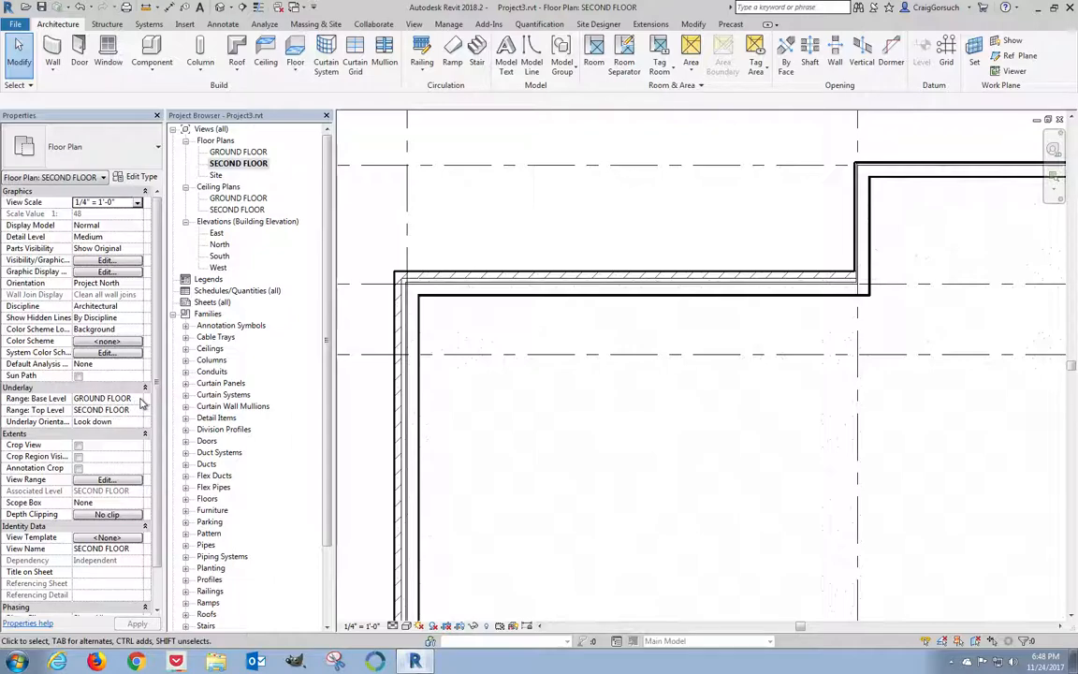
{"action": "left_click", "coordinate": [105, 396]}
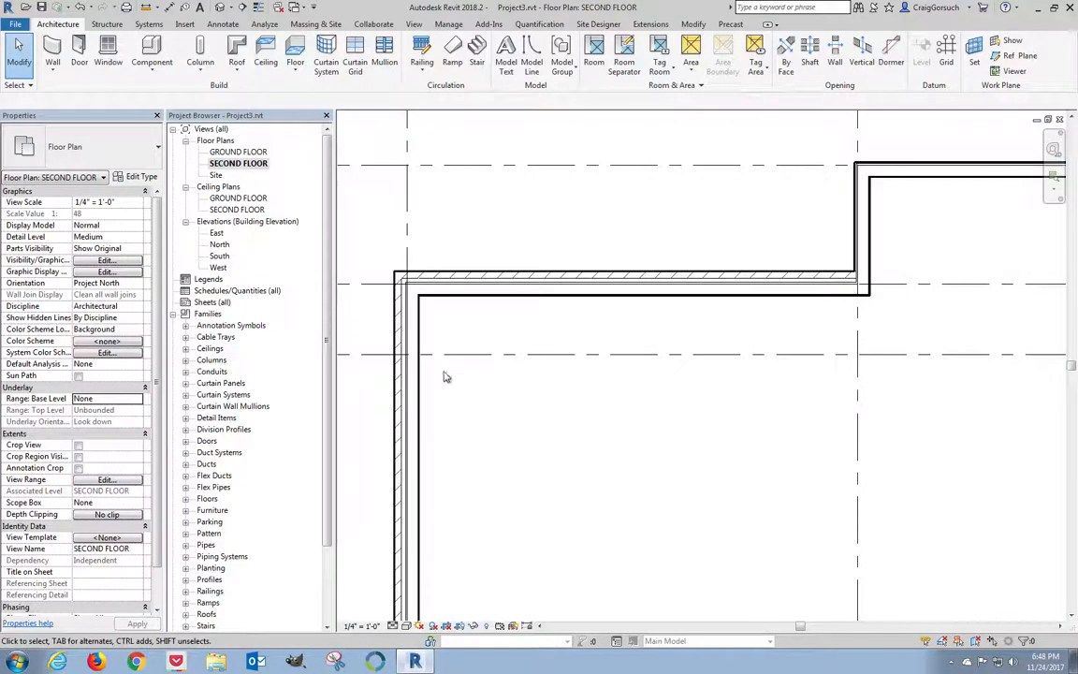
{"action": "mouse_move", "coordinate": [678, 367]}
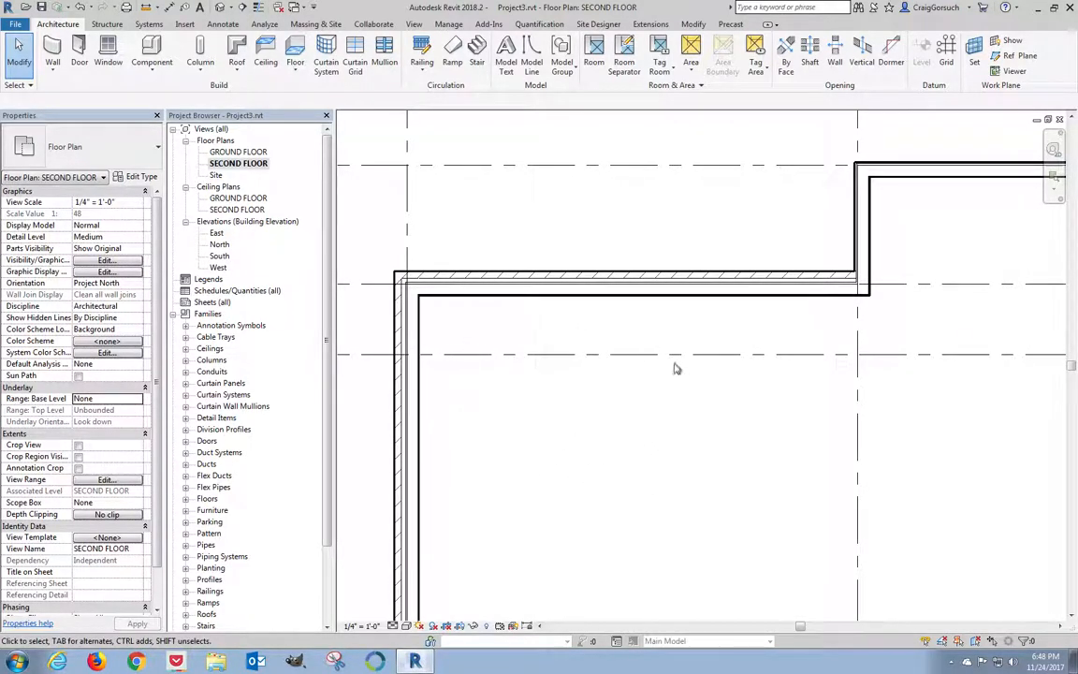
{"action": "mouse_move", "coordinate": [648, 449]}
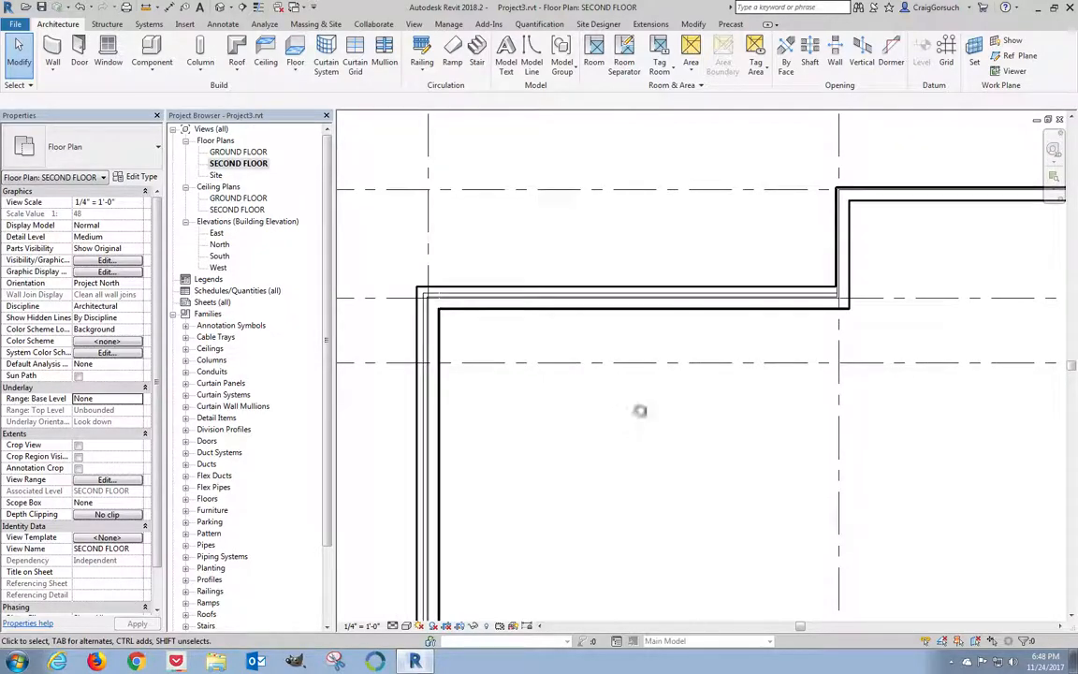
{"action": "mouse_move", "coordinate": [622, 419]}
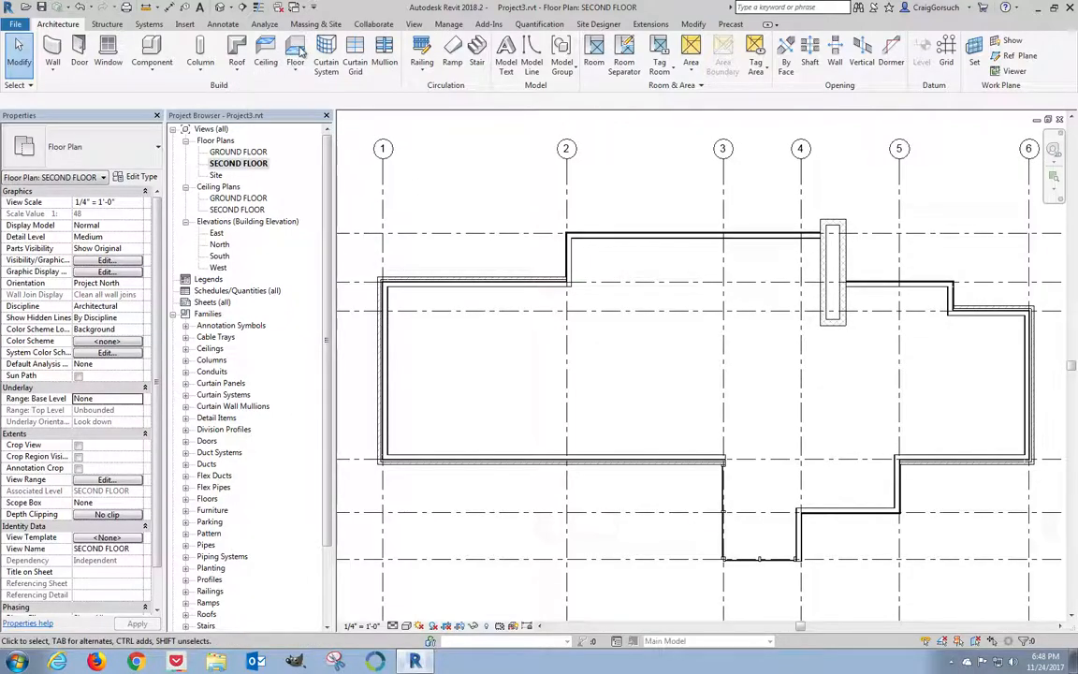
{"action": "mouse_move", "coordinate": [325, 49]}
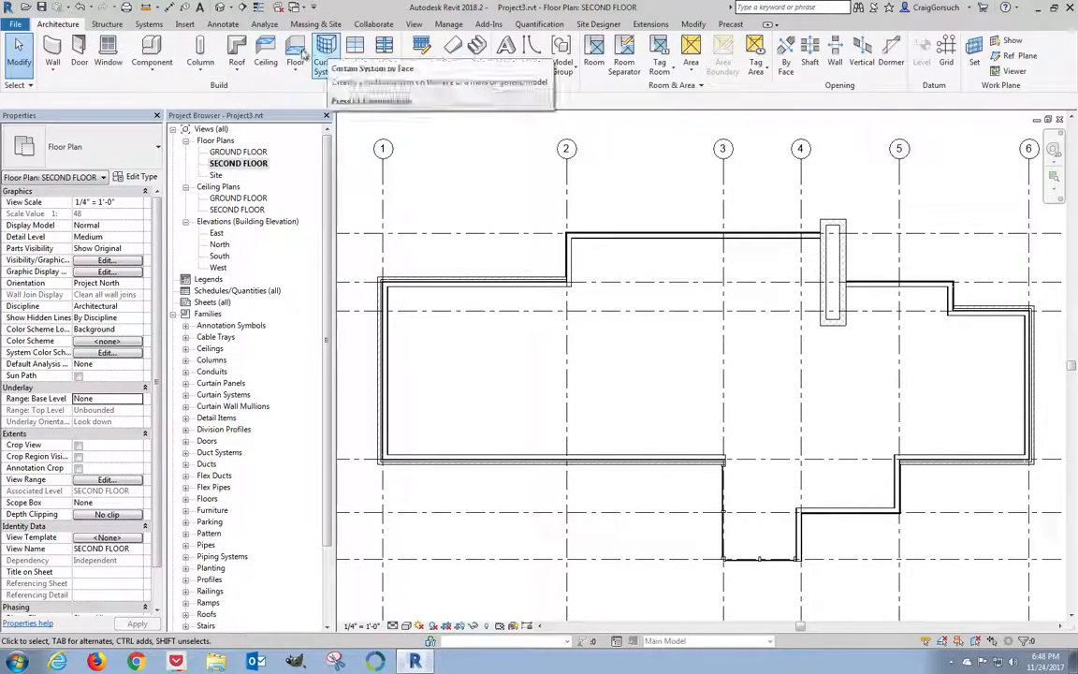
Step: Start a new architectural floor sketch using the Wood Truss Joist 12" - Carpet Finish type
{"action": "left_click", "coordinate": [295, 52]}
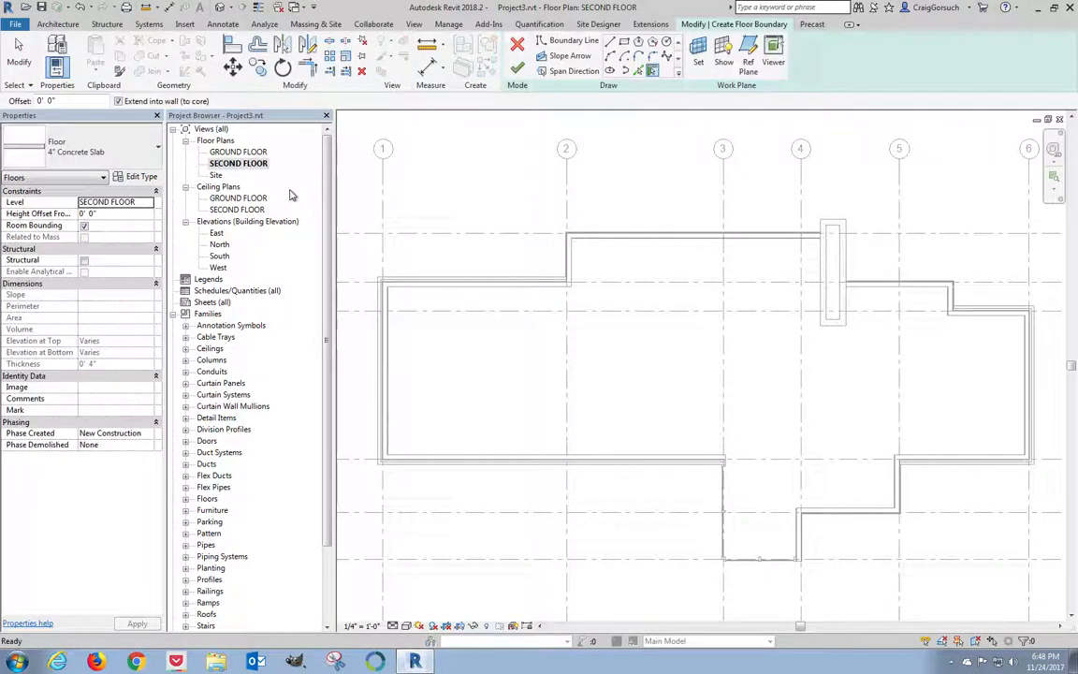
{"action": "left_click", "coordinate": [569, 41]}
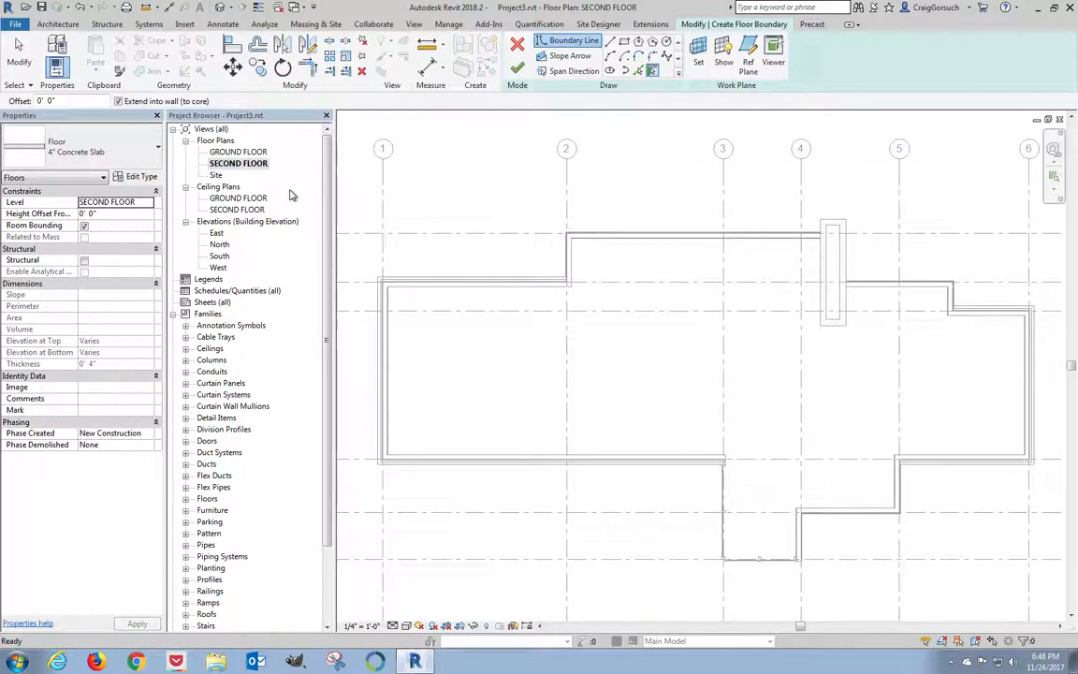
{"action": "mouse_move", "coordinate": [146, 150]}
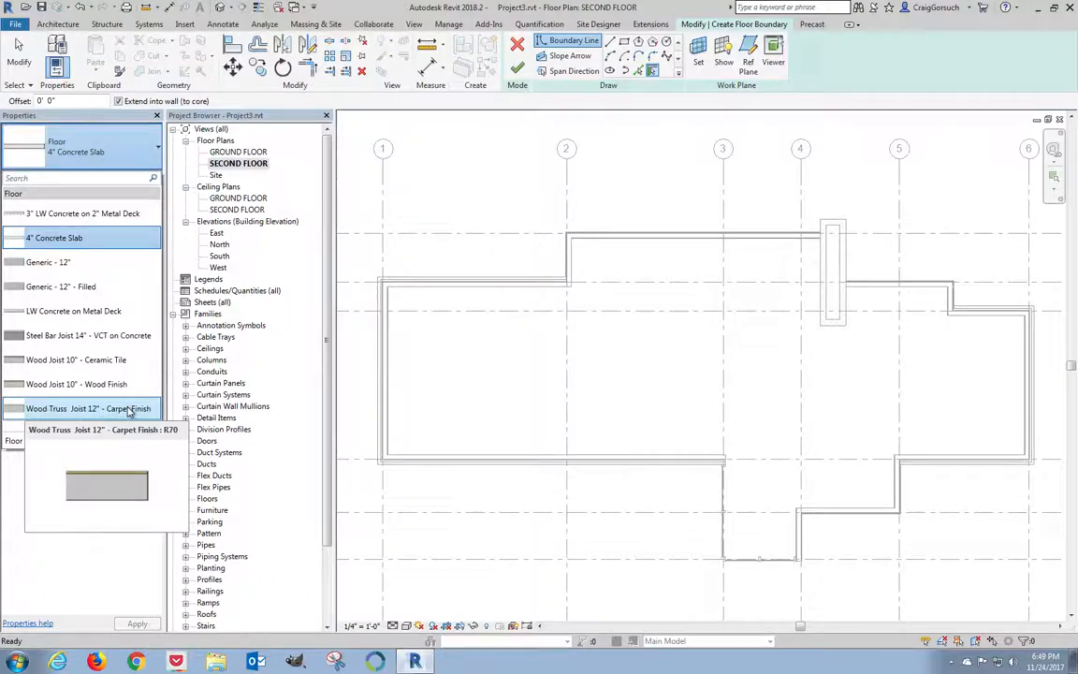
{"action": "left_click", "coordinate": [90, 408]}
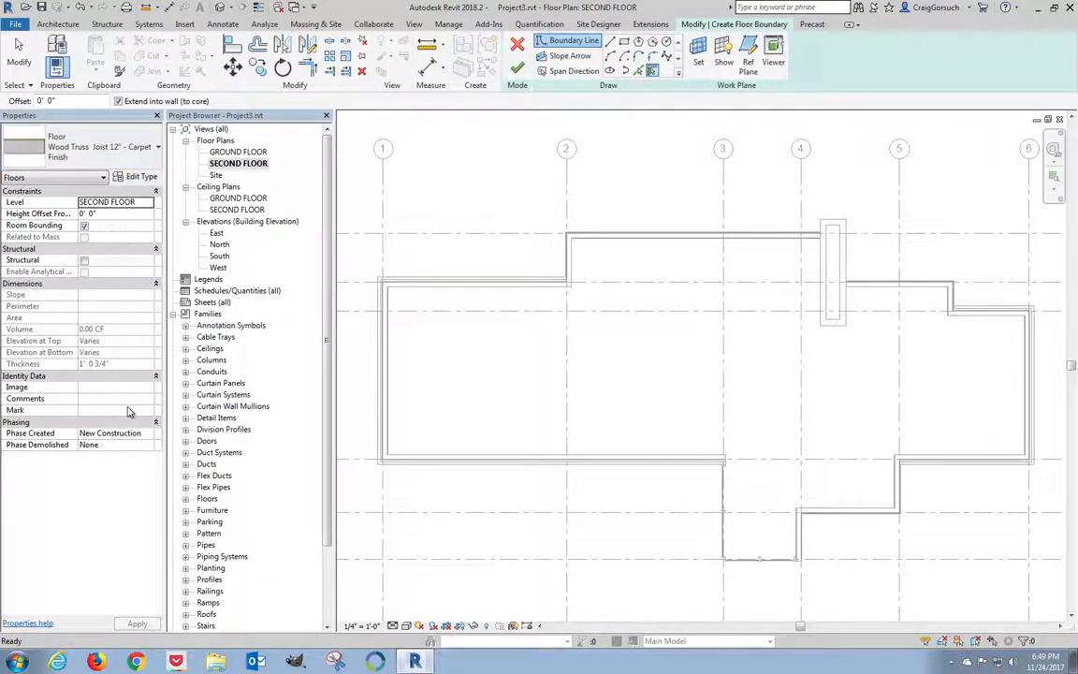
{"action": "mouse_move", "coordinate": [139, 352]}
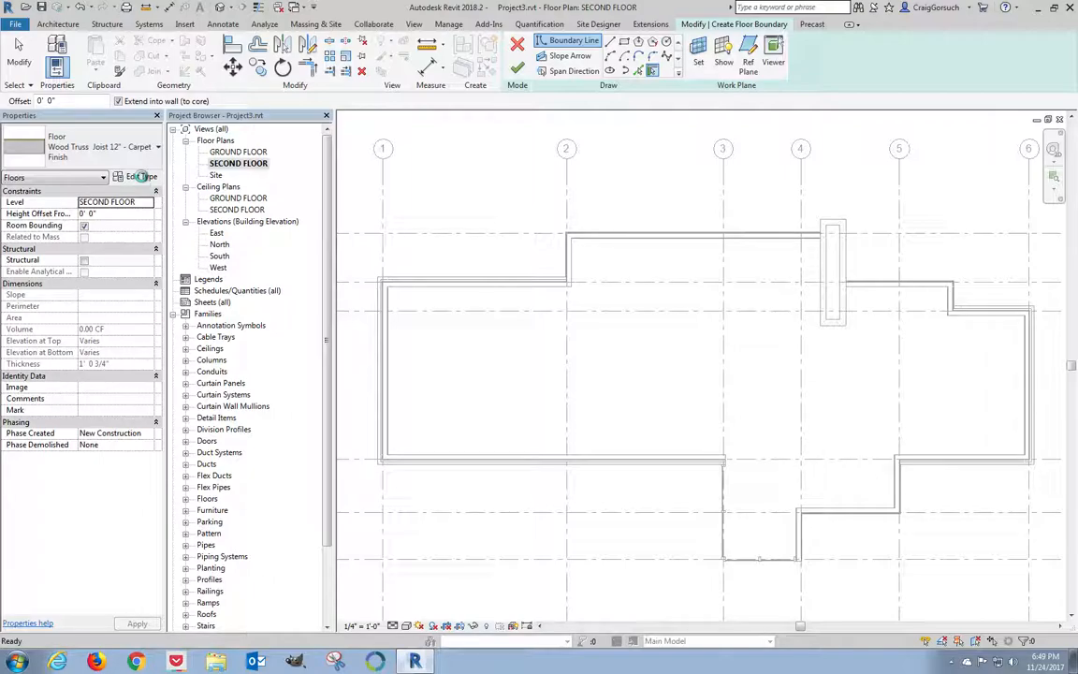
{"action": "mouse_move", "coordinate": [142, 176]}
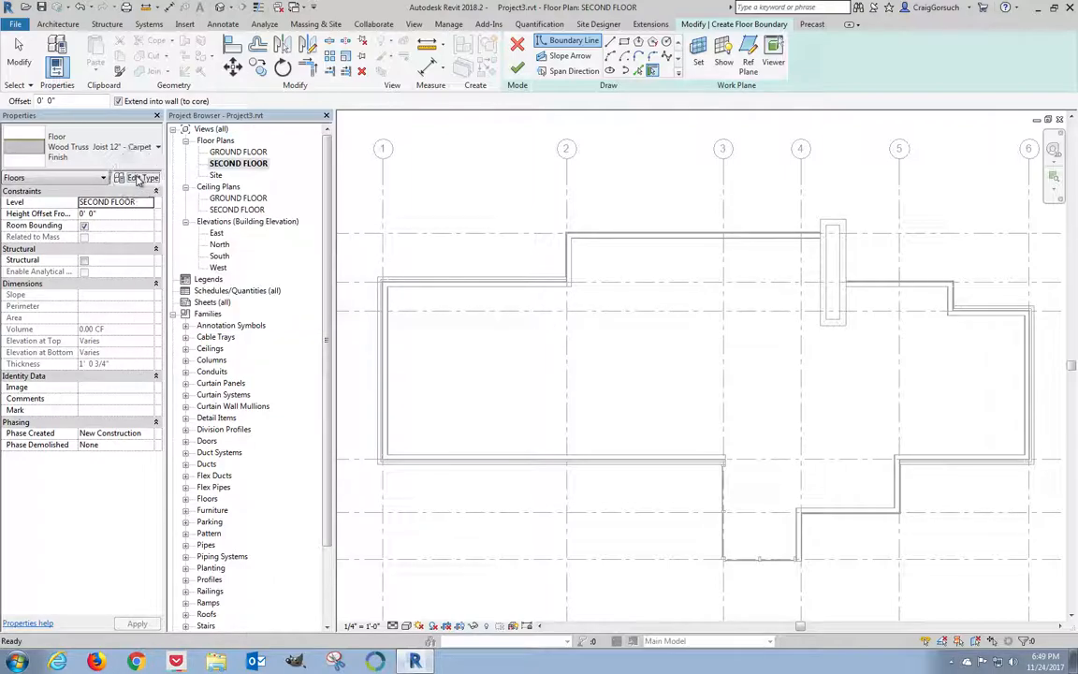
Step: Bring up the Wood Truss Joist floor type's layer structure through Edit Type > Structure
{"action": "left_click", "coordinate": [134, 176]}
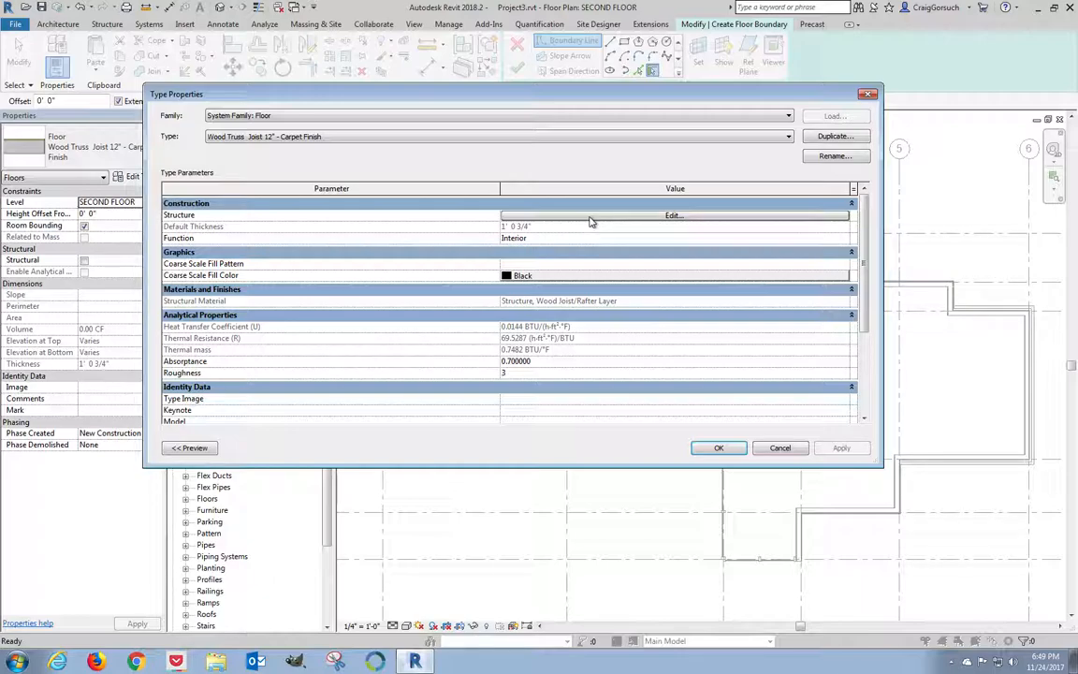
{"action": "left_click", "coordinate": [673, 215]}
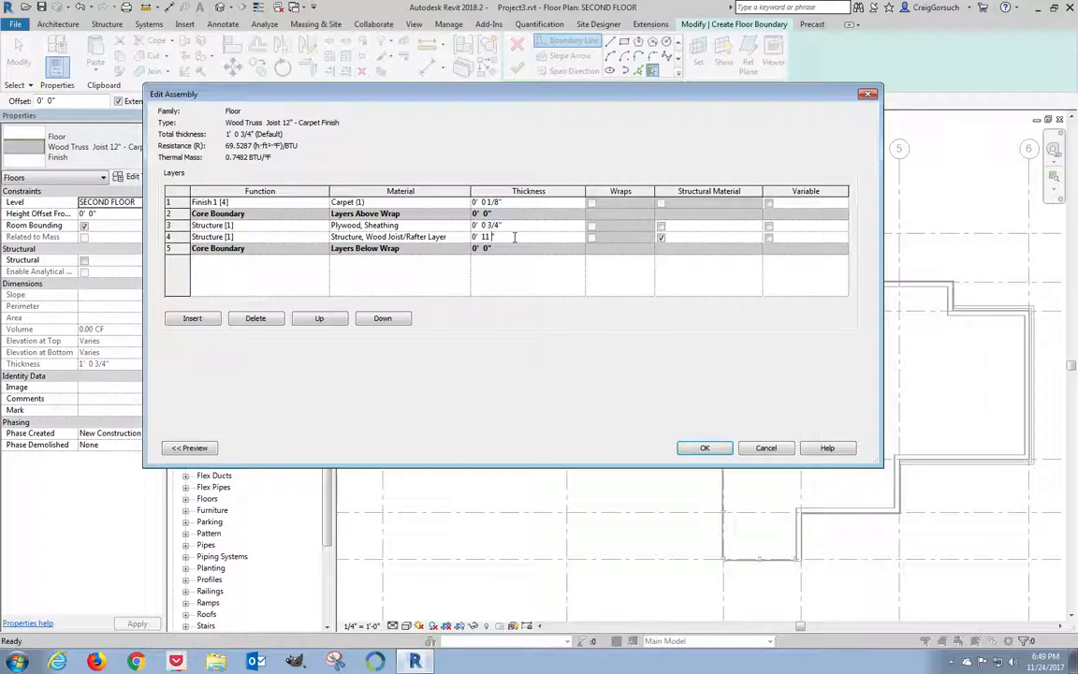
Step: Insert a new Finish 2 layer and move it below the lower core boundary of the assembly
{"action": "type", "text": "1/4\""}
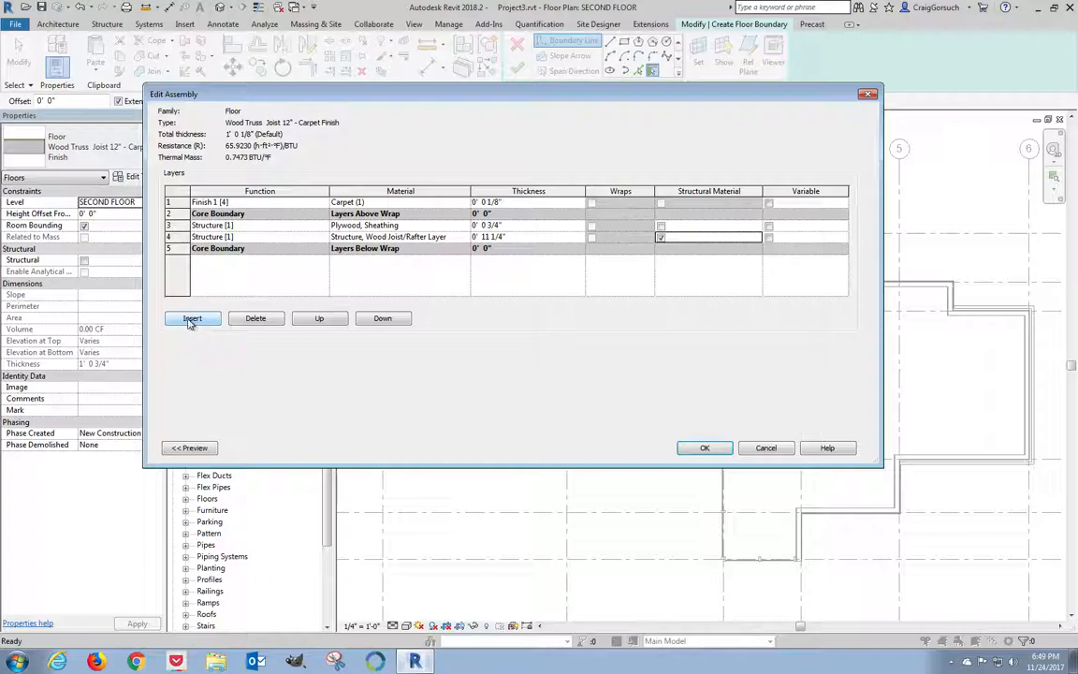
{"action": "left_click", "coordinate": [191, 319]}
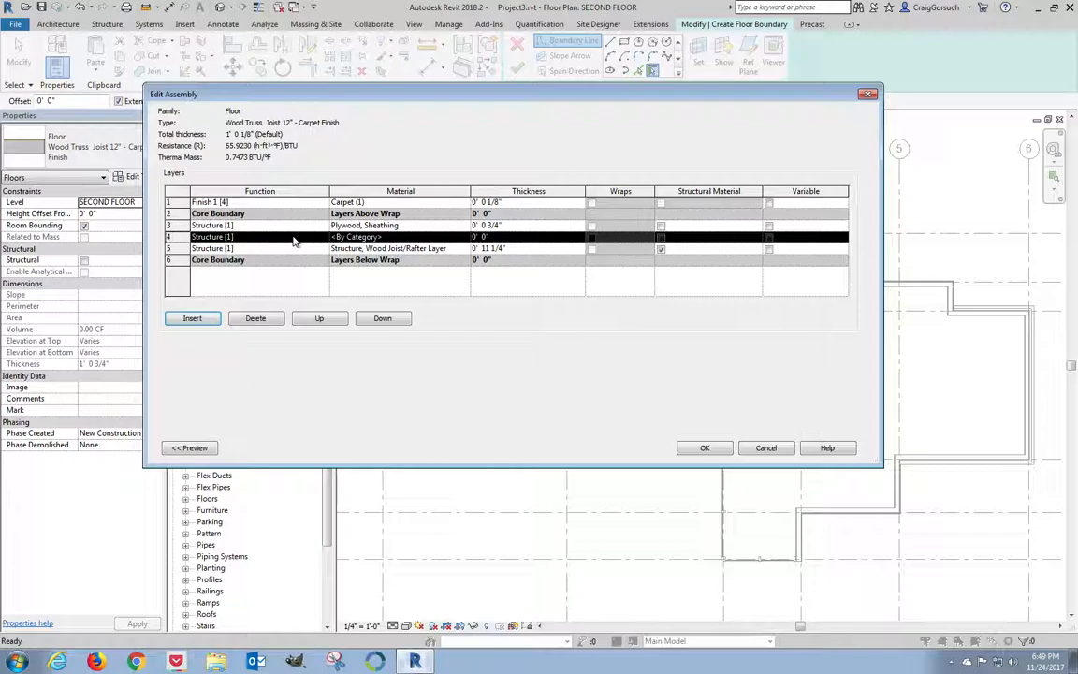
{"action": "mouse_move", "coordinate": [520, 258]}
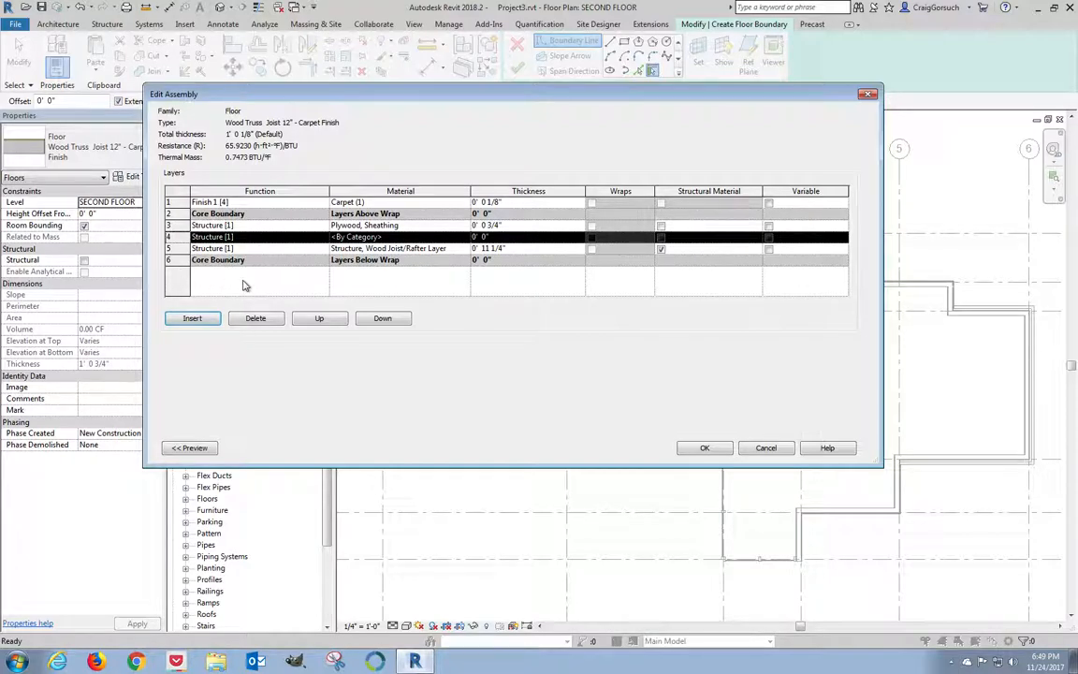
{"action": "mouse_move", "coordinate": [319, 318]}
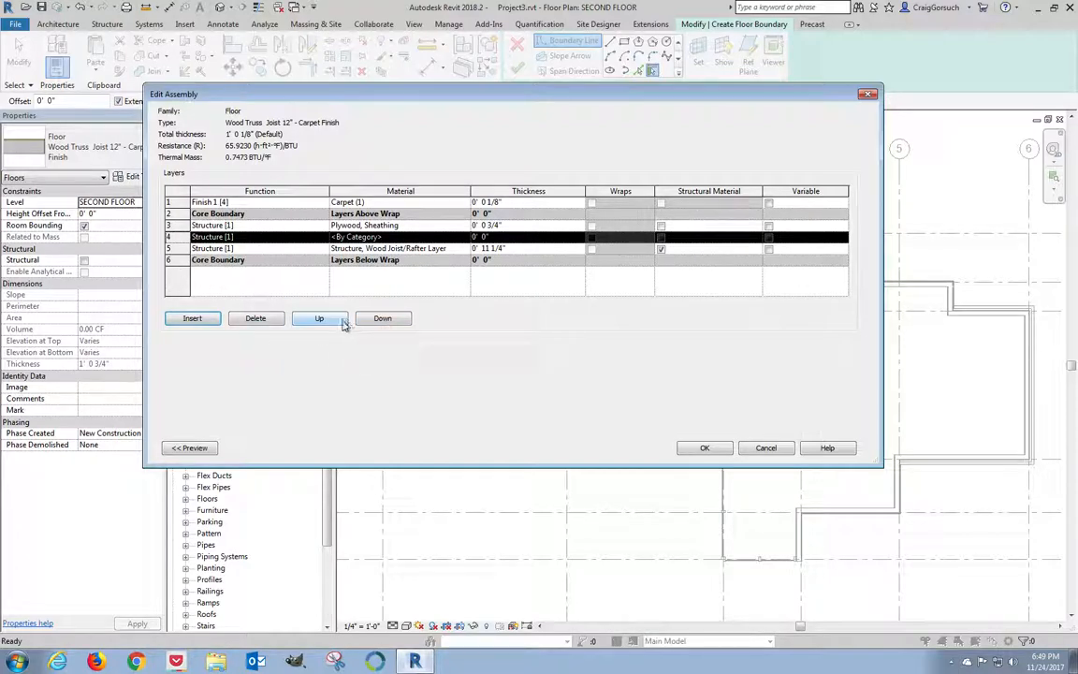
{"action": "left_click", "coordinate": [382, 319]}
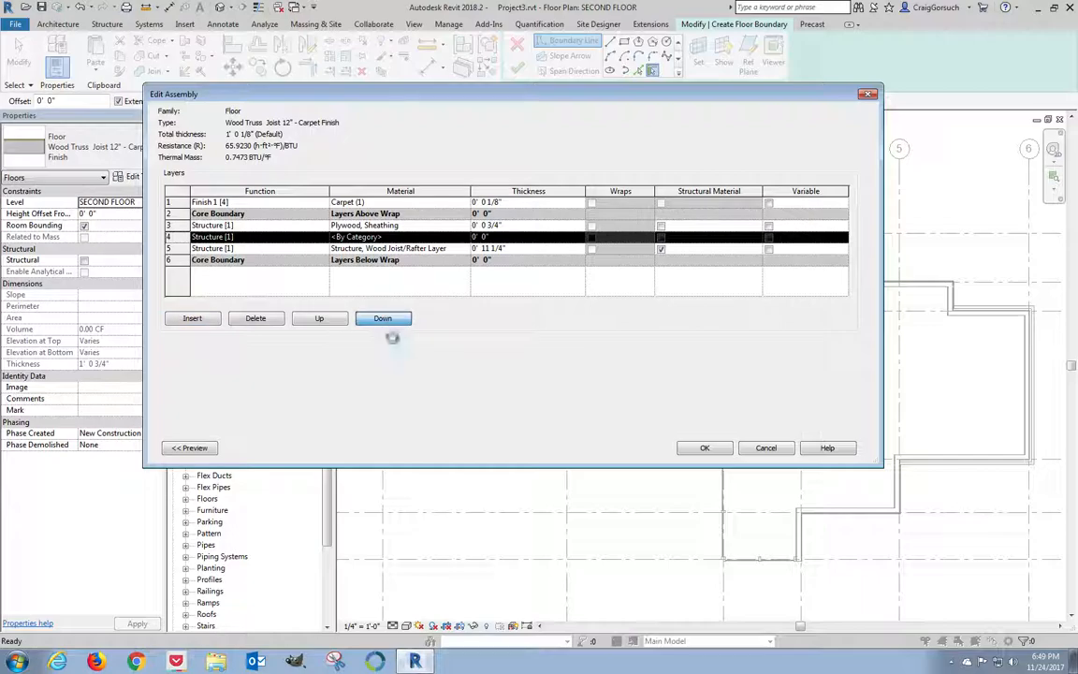
{"action": "left_click", "coordinate": [381, 319]}
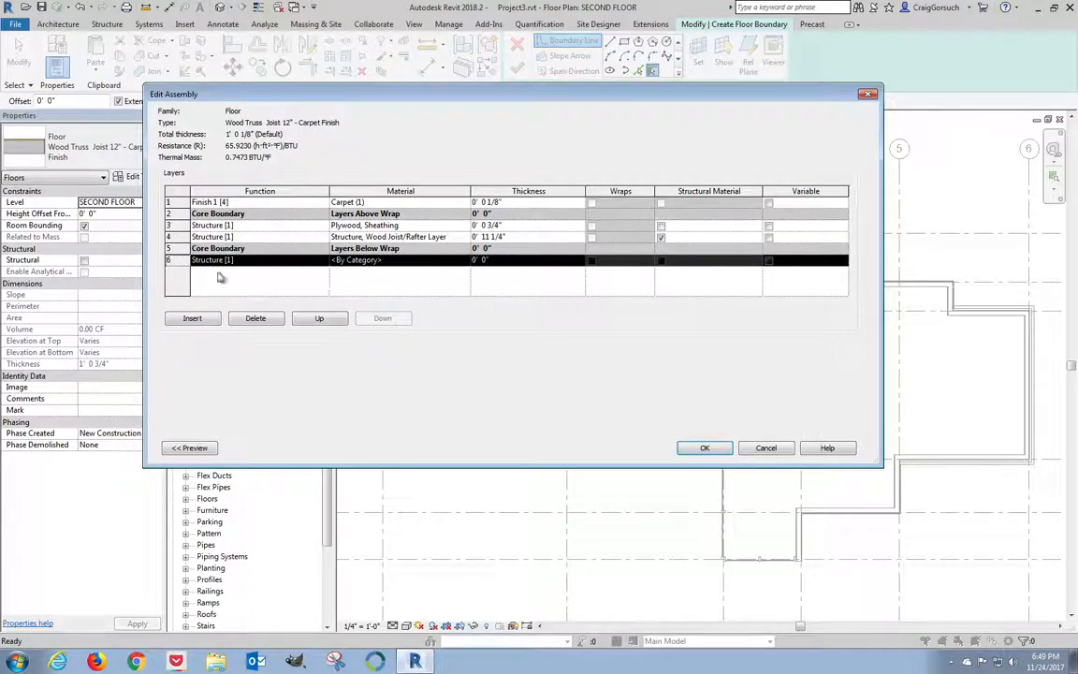
{"action": "mouse_move", "coordinate": [296, 270]}
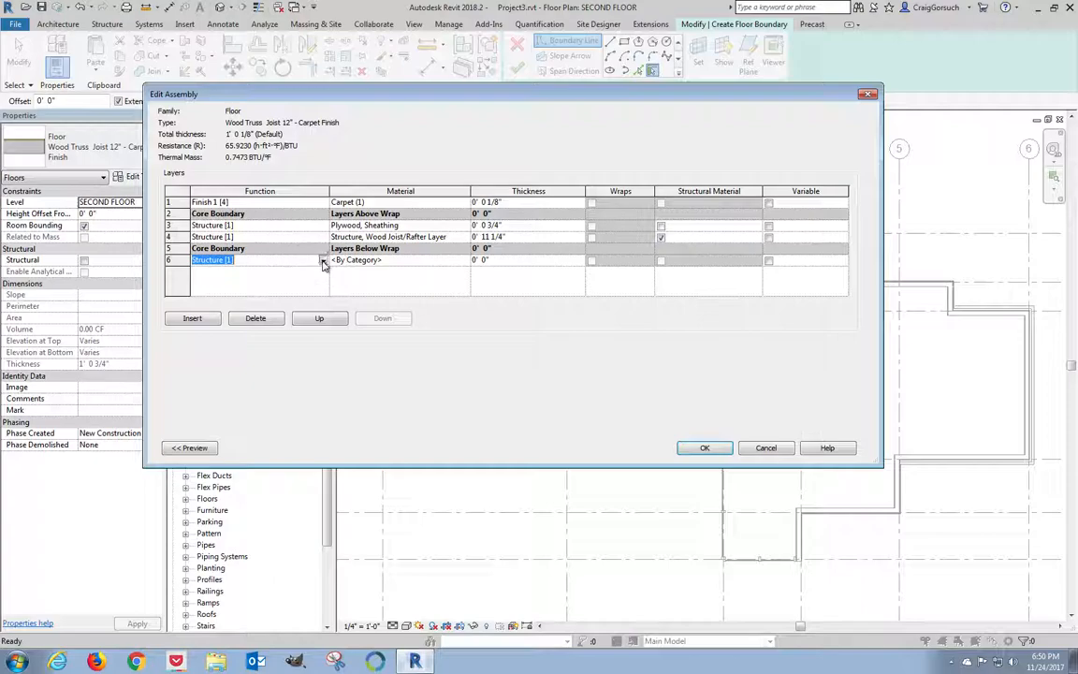
{"action": "left_click", "coordinate": [322, 260]}
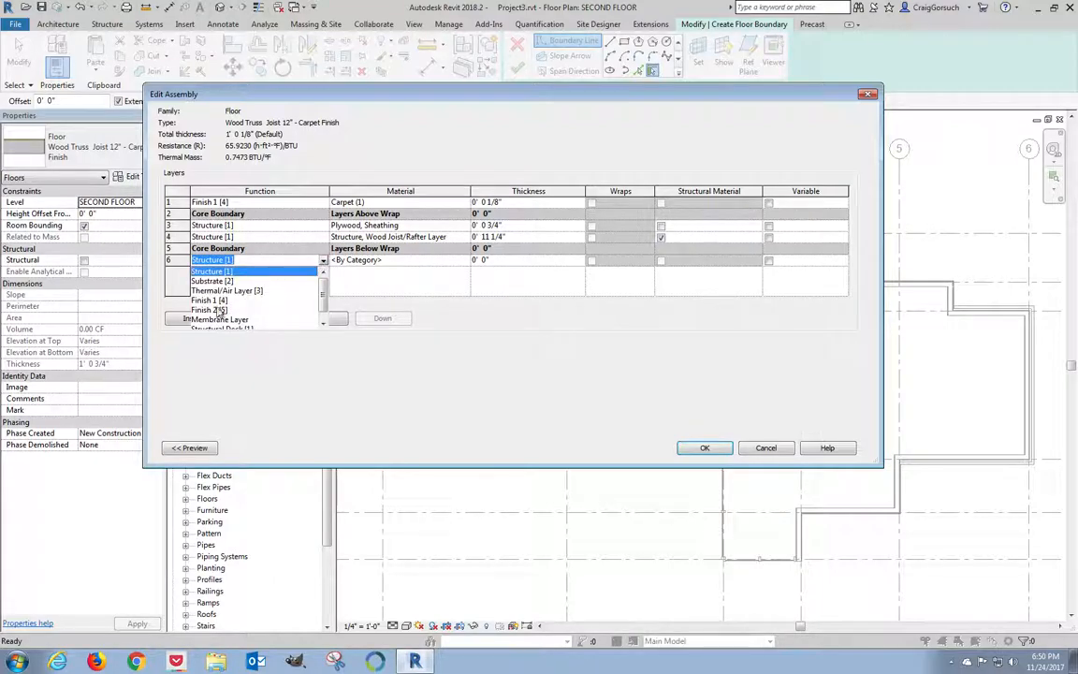
{"action": "left_click", "coordinate": [209, 311]}
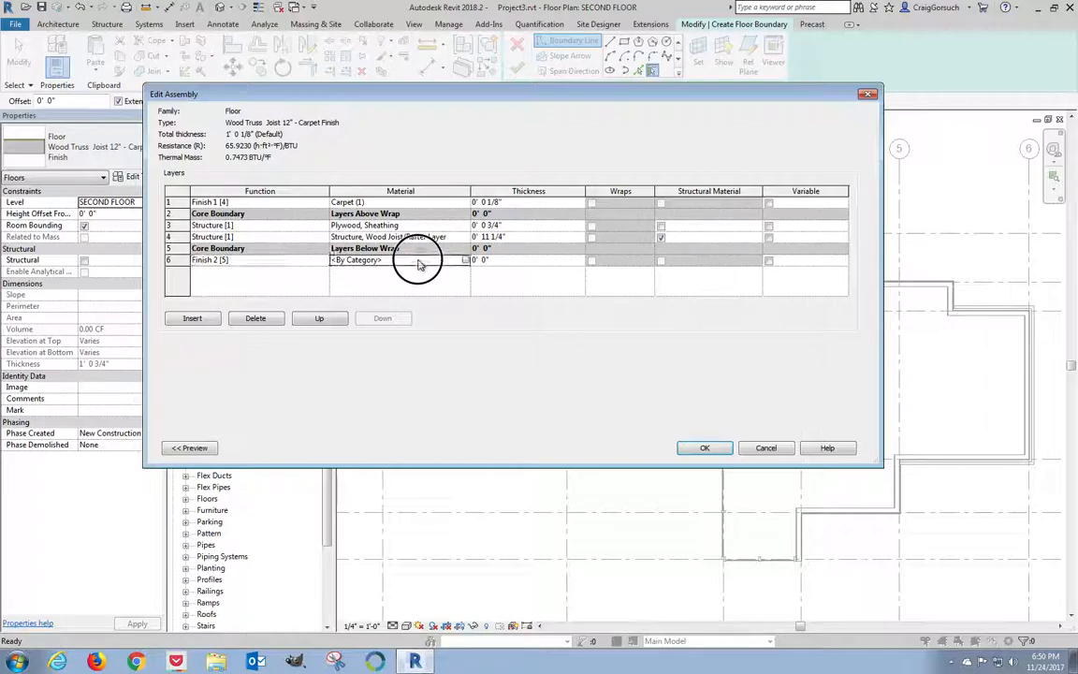
{"action": "left_click", "coordinate": [355, 260]}
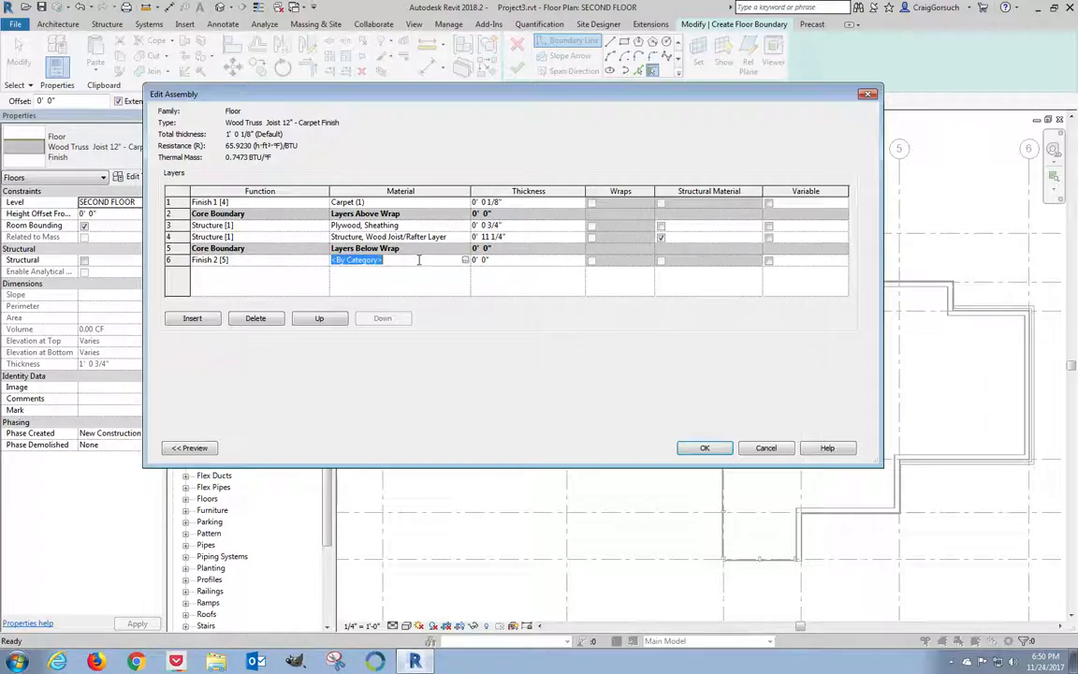
{"action": "mouse_move", "coordinate": [459, 298]}
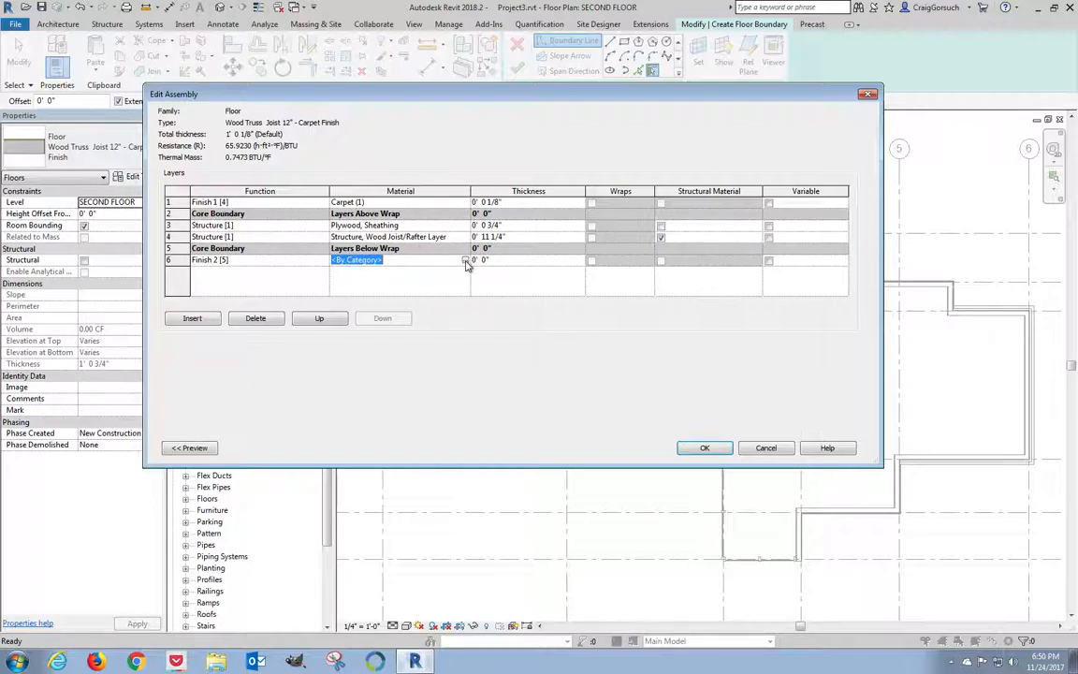
Step: Assign Gypsum Wall Board (searched as 'gyp') as the new finish layer's material
{"action": "left_click", "coordinate": [464, 261]}
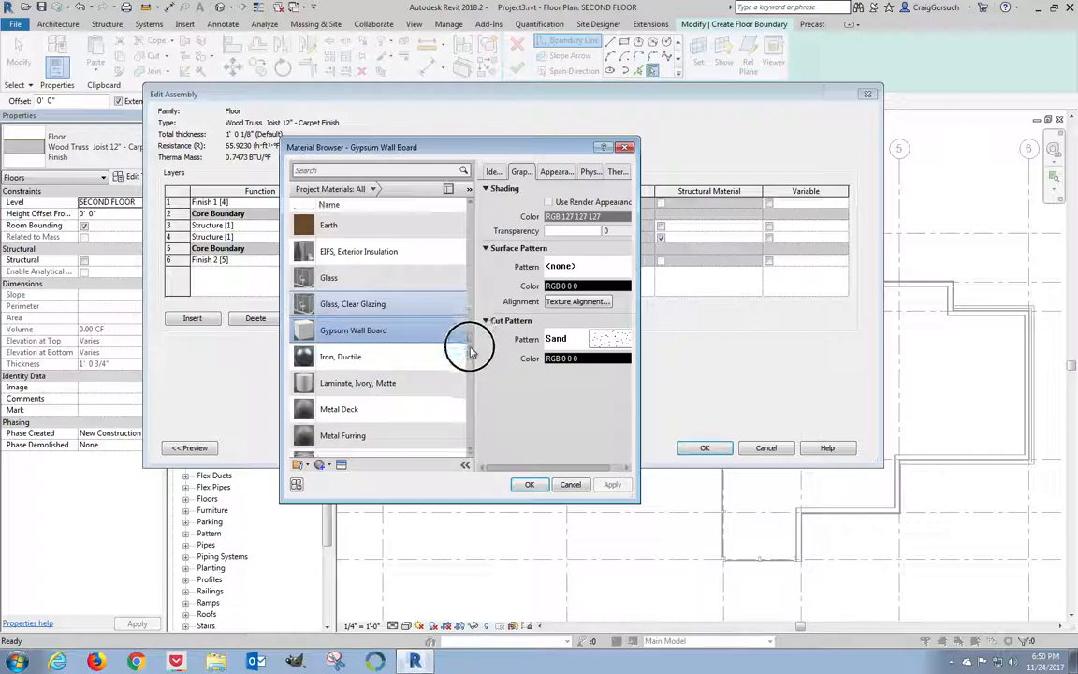
{"action": "scroll", "scroll_direction": "down", "scroll_amount": 3}
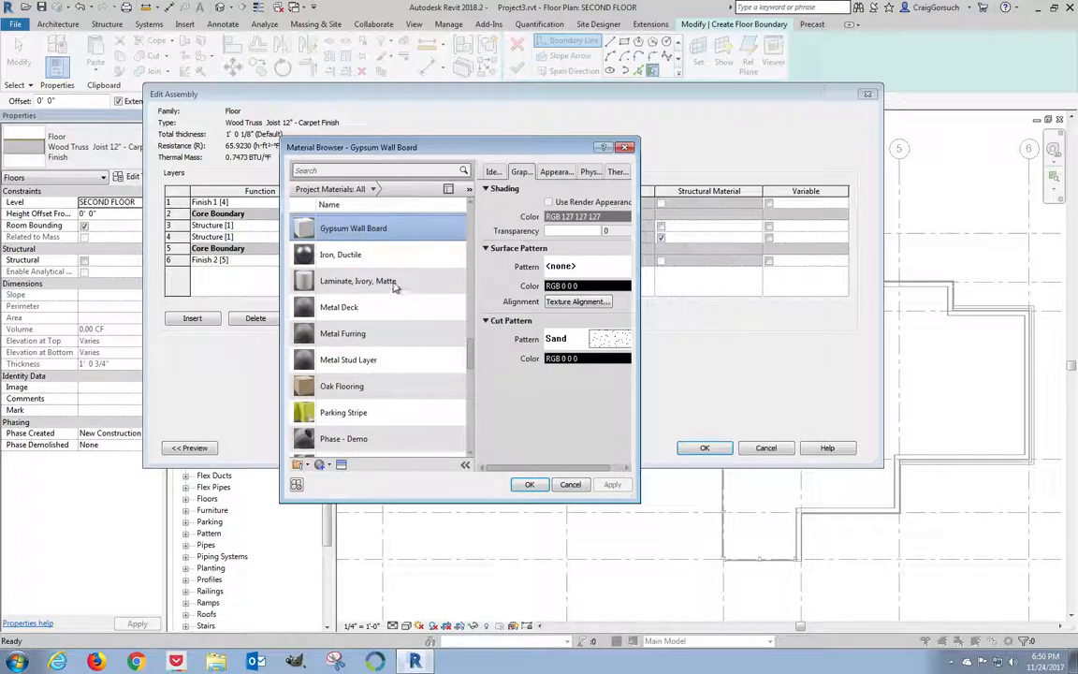
{"action": "scroll", "scroll_direction": "up", "scroll_amount": 3}
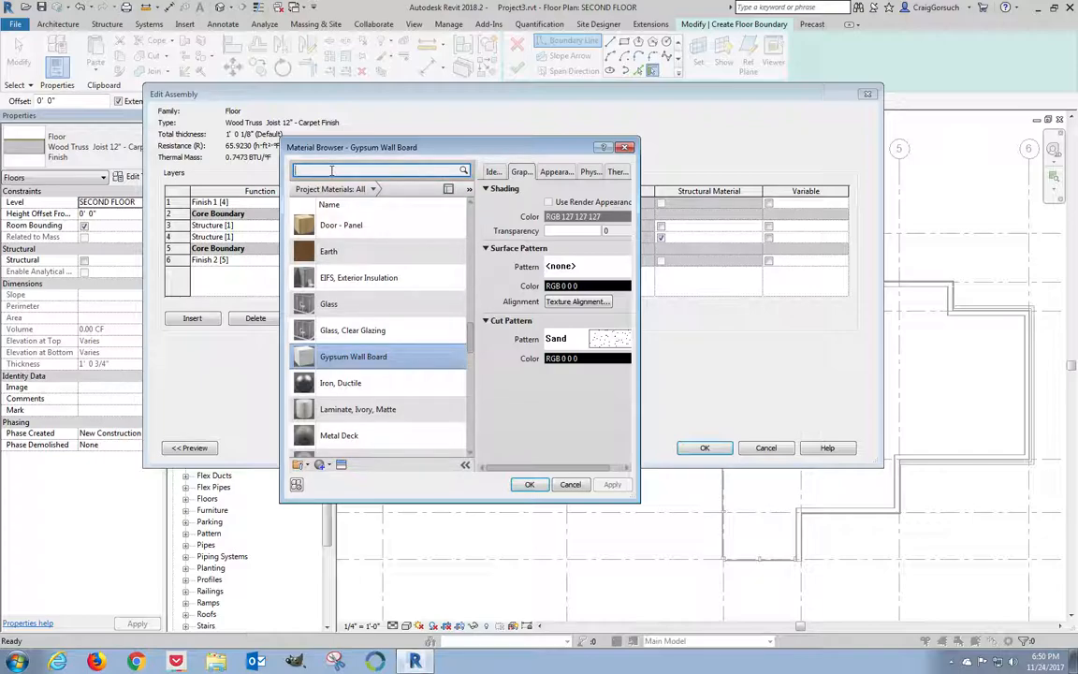
{"action": "type", "text": "gyp"}
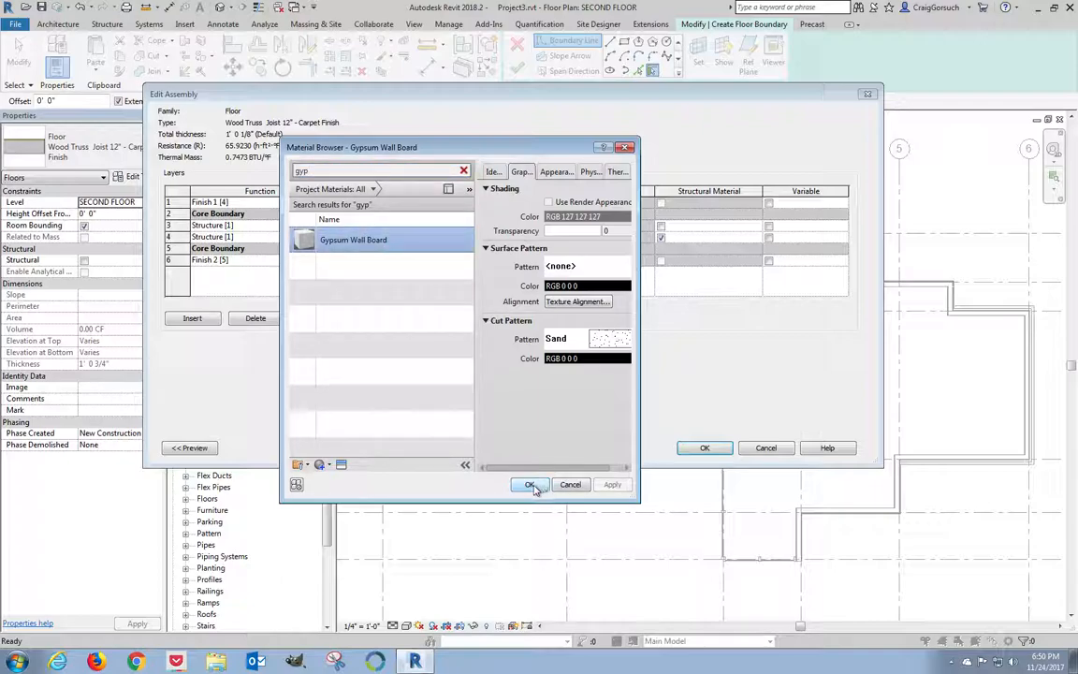
{"action": "left_click", "coordinate": [530, 483]}
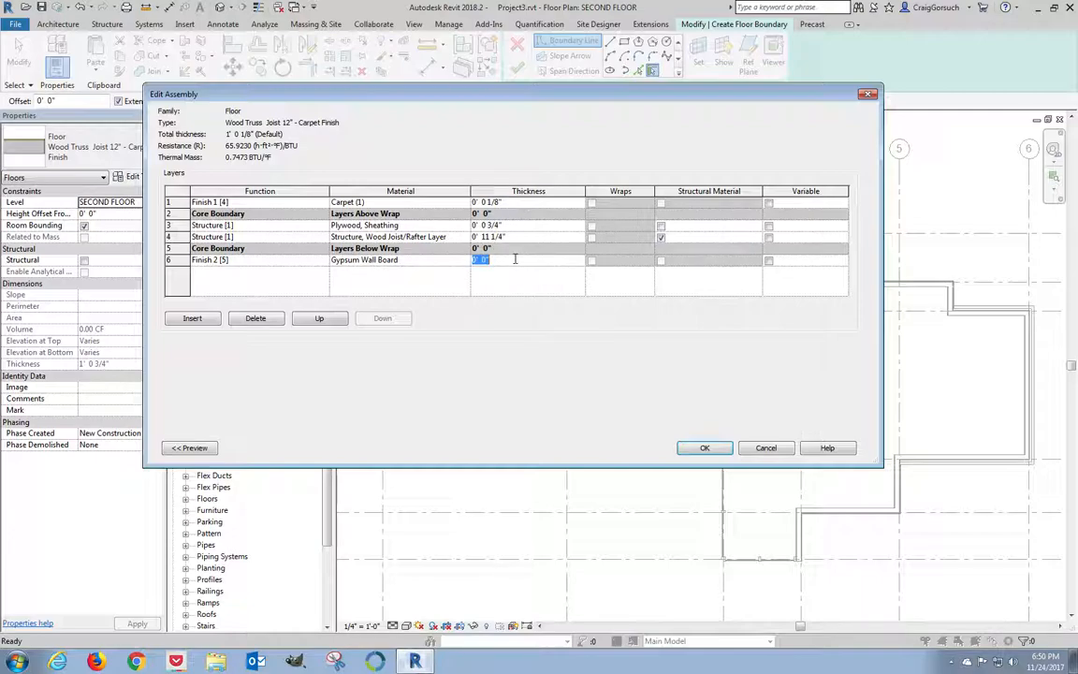
Step: Give the gypsum layer a 5/8" thickness and accept the assembly and type edits
{"action": "type", "text": "5/8"}
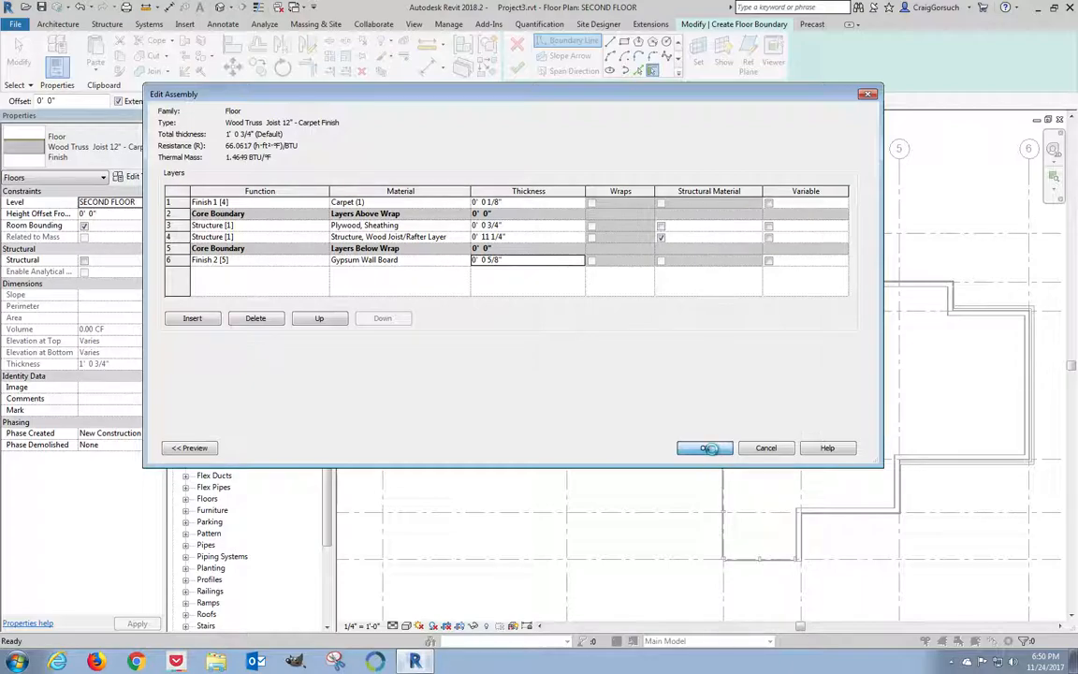
{"action": "left_click", "coordinate": [707, 447]}
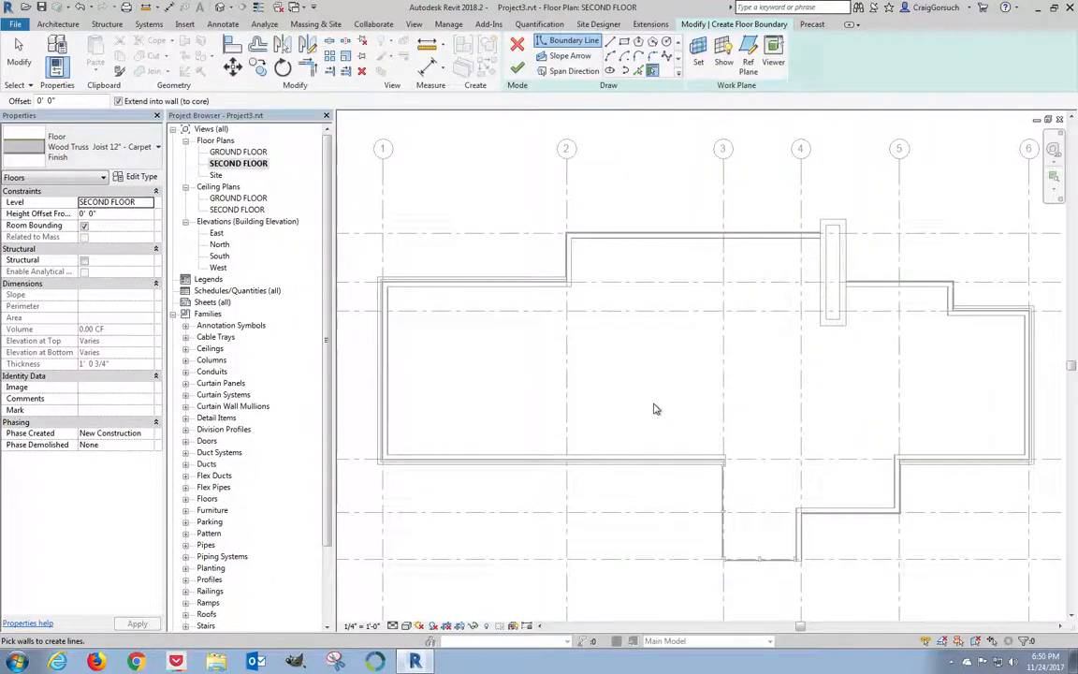
{"action": "mouse_move", "coordinate": [565, 334]}
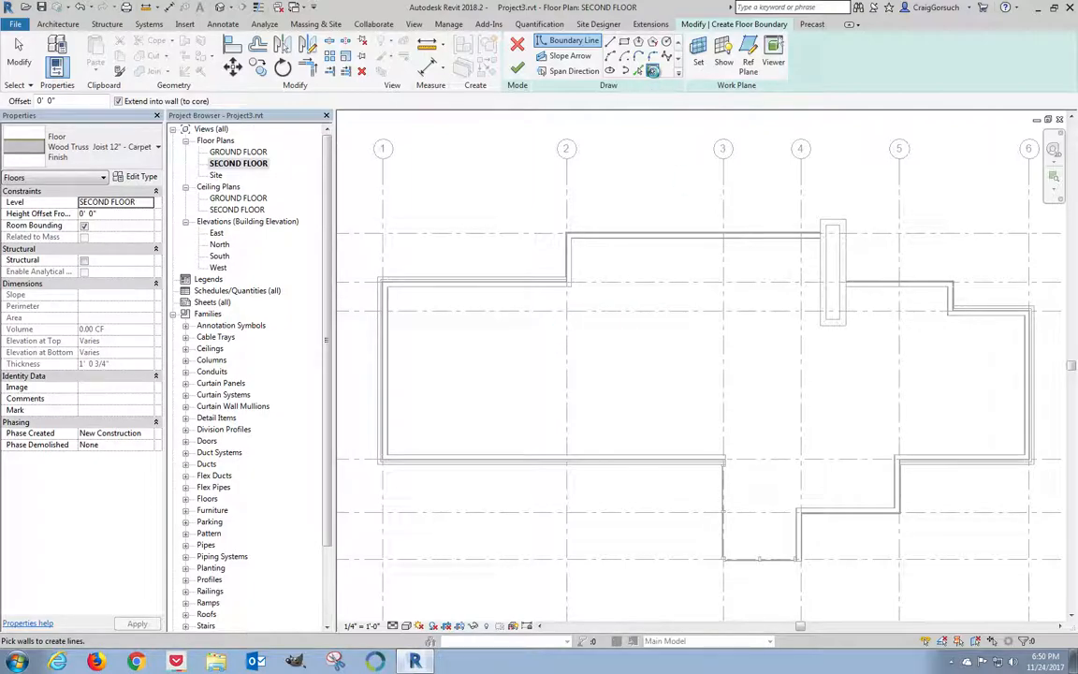
{"action": "mouse_move", "coordinate": [651, 71]}
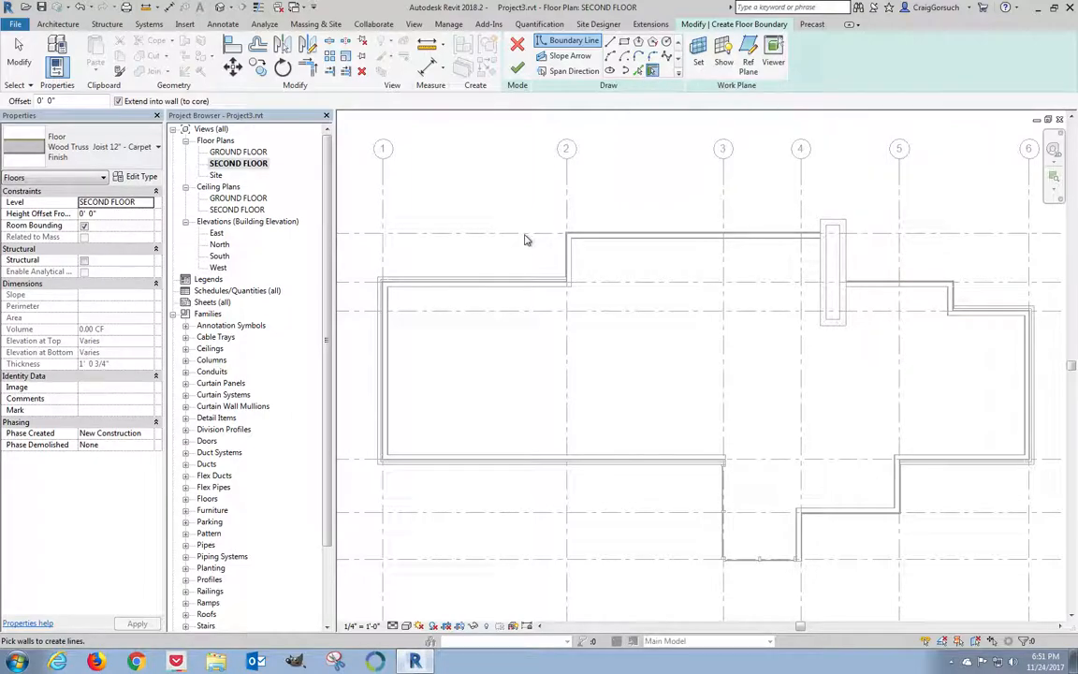
{"action": "mouse_move", "coordinate": [382, 258]}
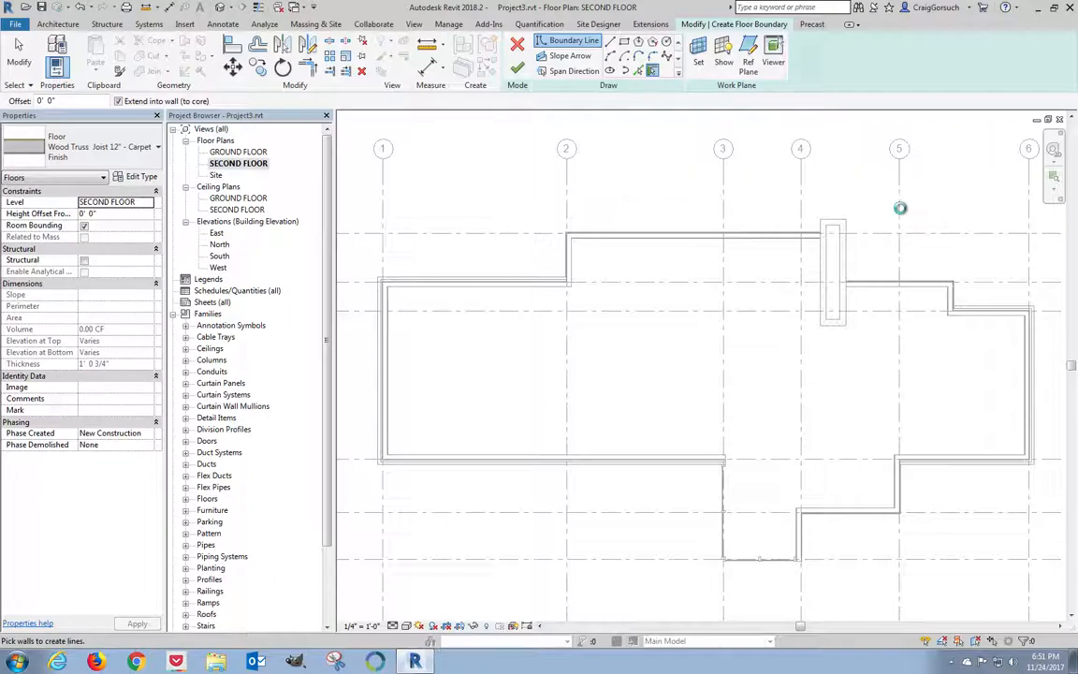
{"action": "mouse_move", "coordinate": [640, 71]}
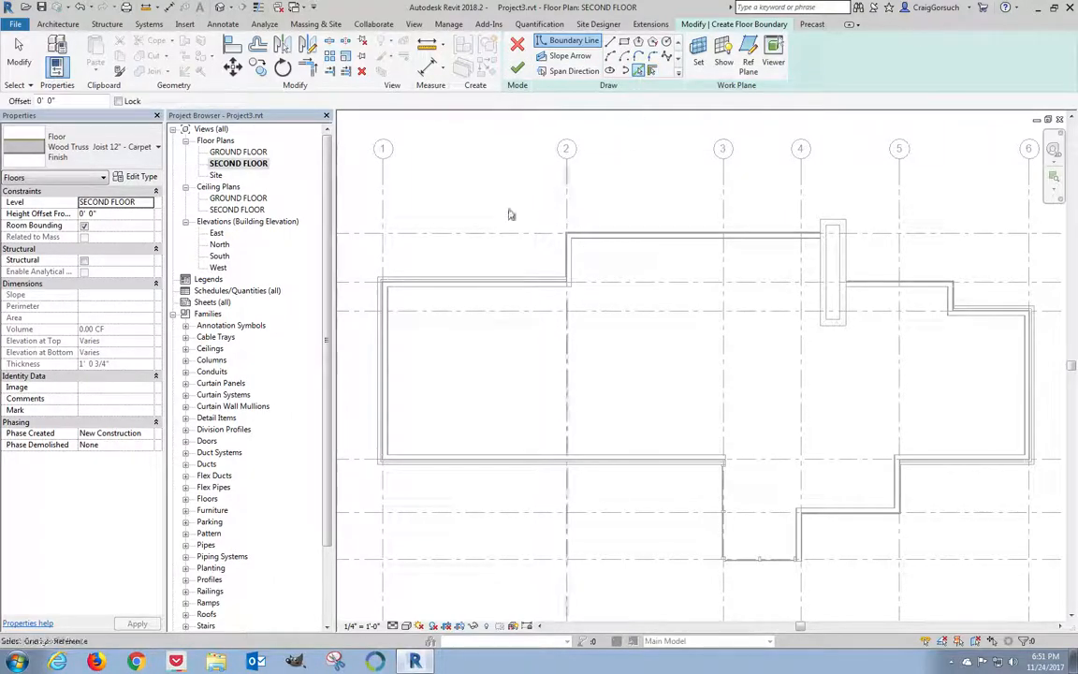
{"action": "mouse_move", "coordinate": [389, 210]}
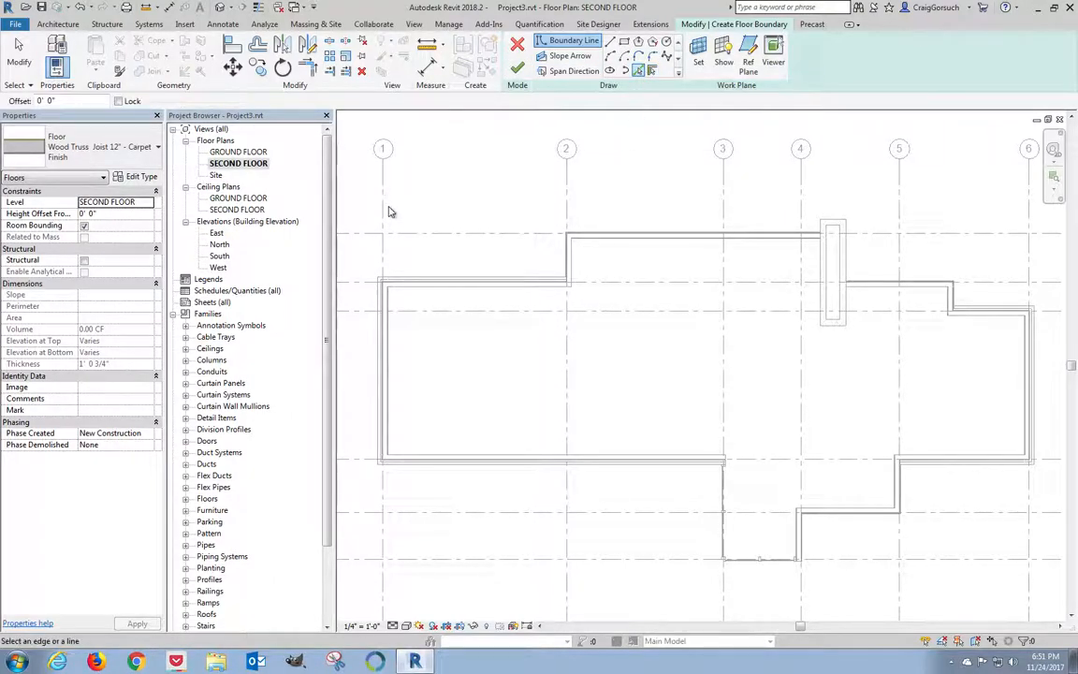
{"action": "mouse_move", "coordinate": [382, 271]}
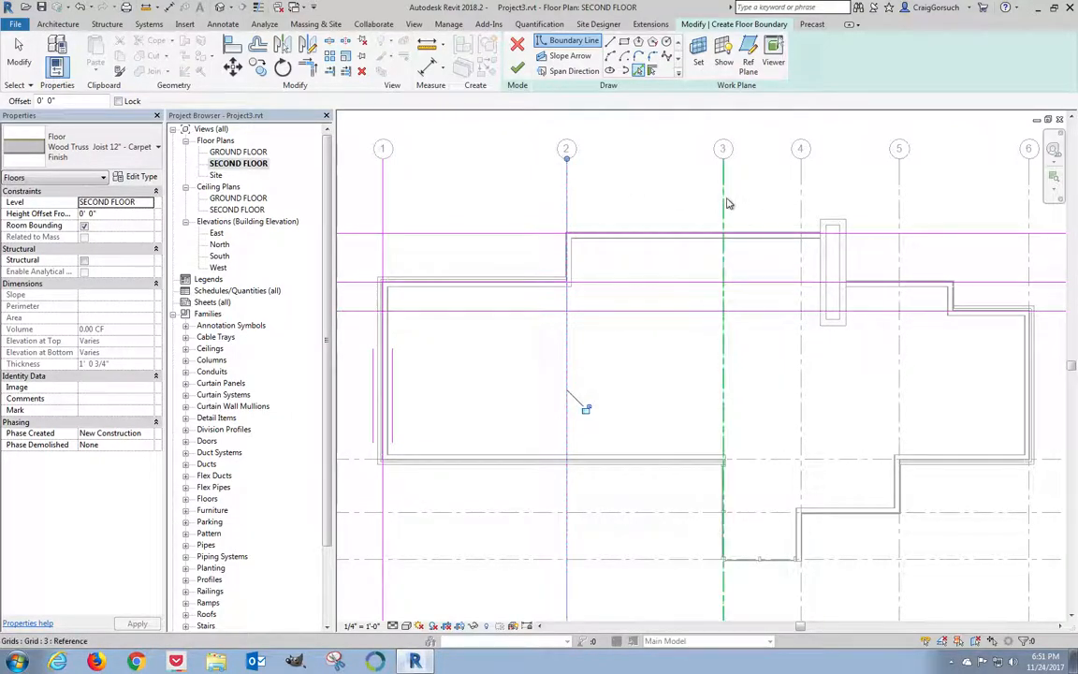
{"action": "mouse_move", "coordinate": [732, 497]}
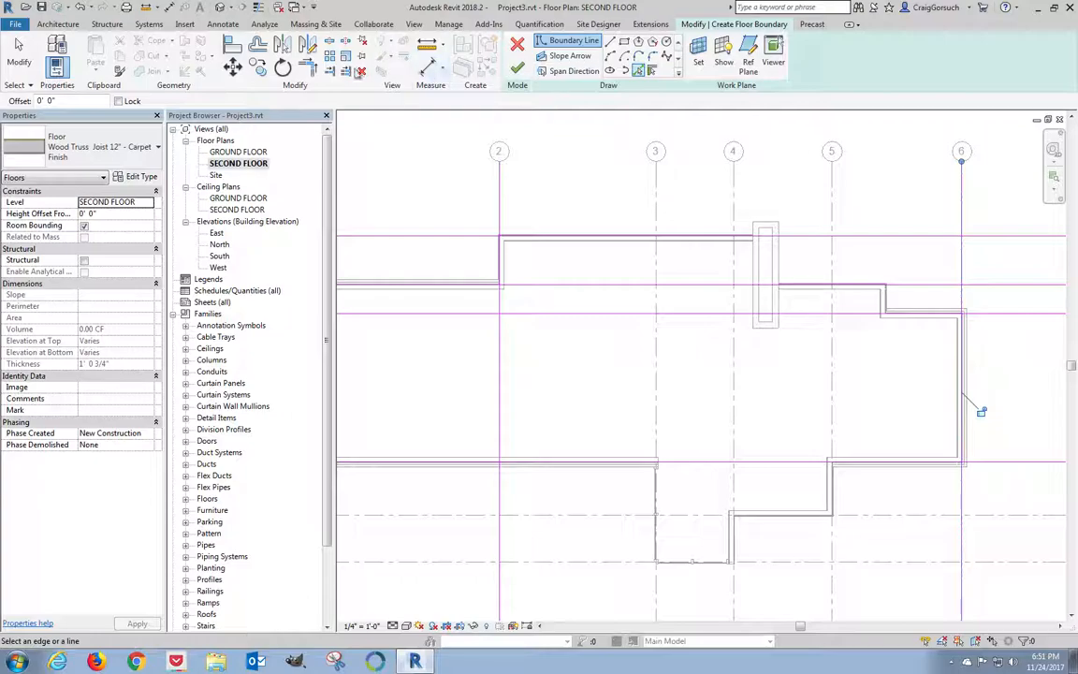
{"action": "mouse_move", "coordinate": [309, 67]}
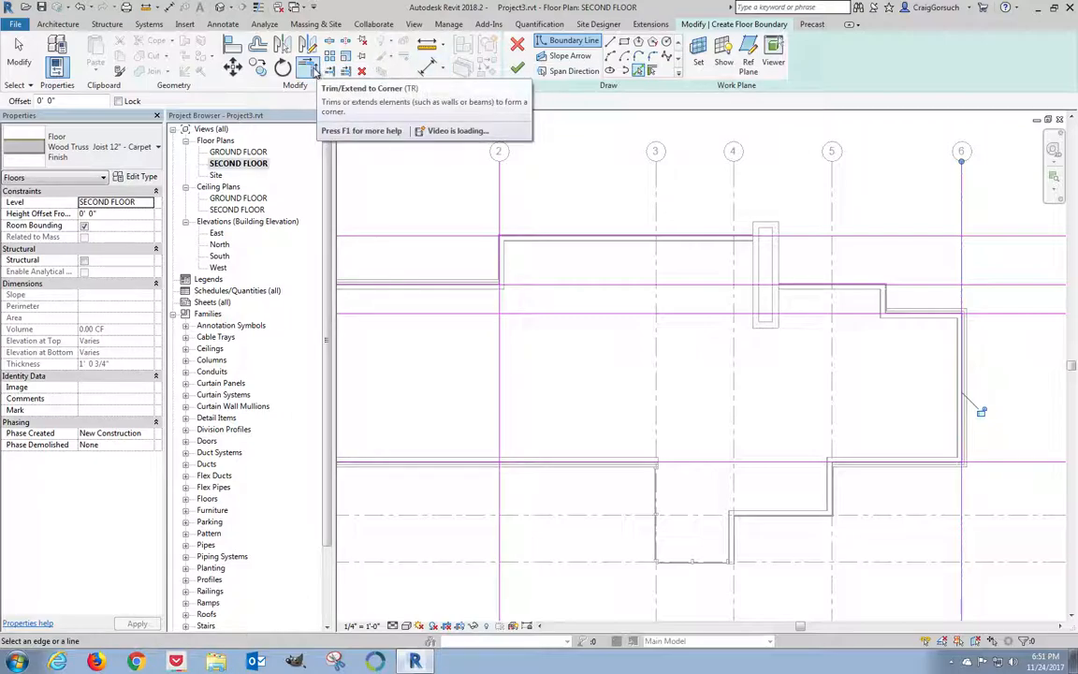
{"action": "mouse_move", "coordinate": [603, 401]}
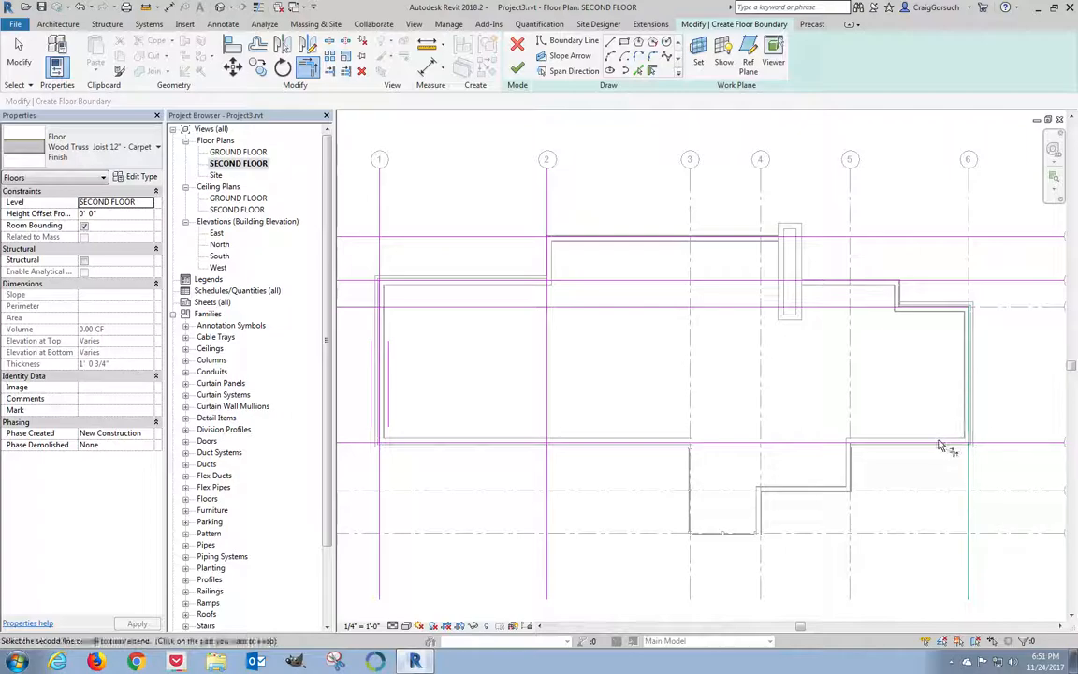
Step: Trim the floor boundary lines so the second-floor outline segments meet at their corners
{"action": "left_click", "coordinate": [382, 391]}
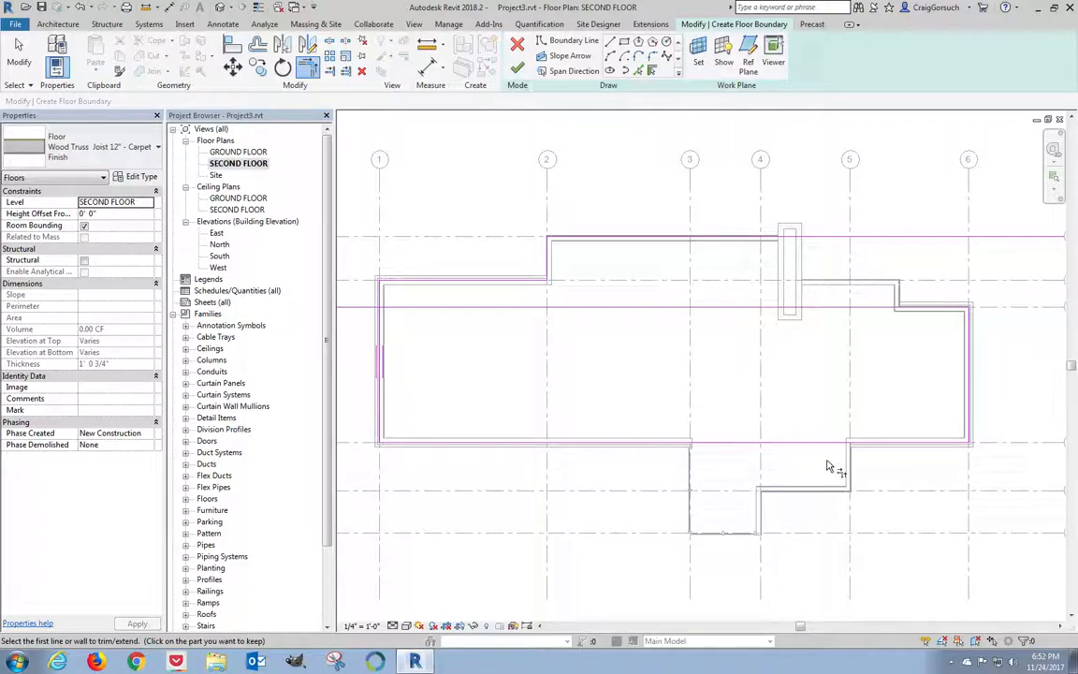
{"action": "mouse_move", "coordinate": [769, 314]}
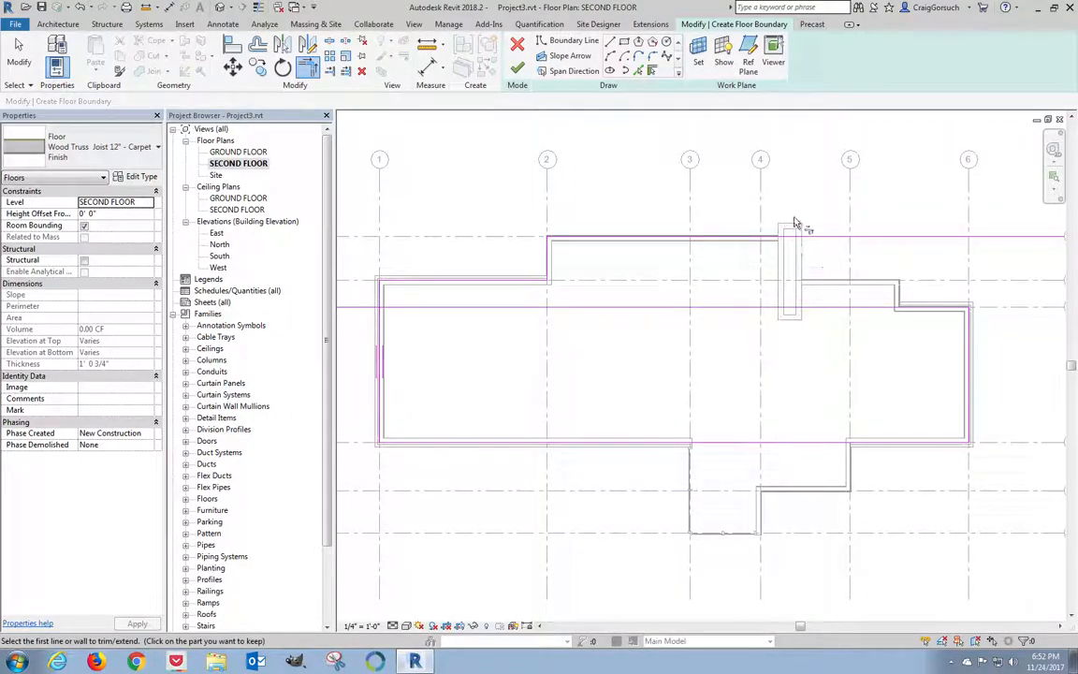
{"action": "mouse_move", "coordinate": [778, 343]}
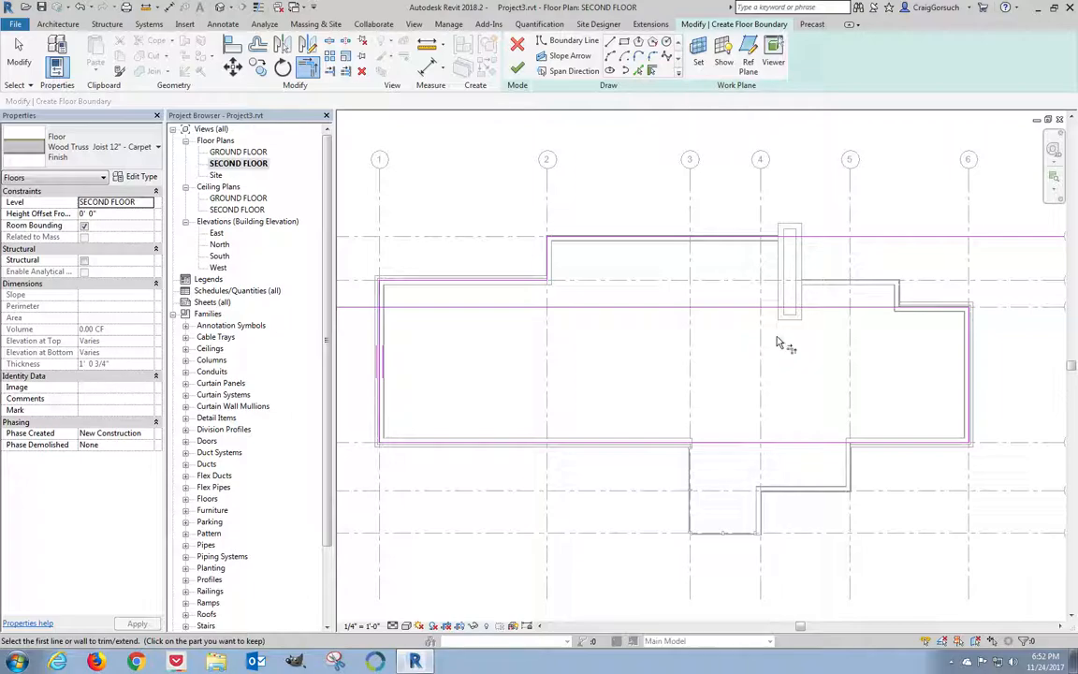
{"action": "mouse_move", "coordinate": [927, 280]}
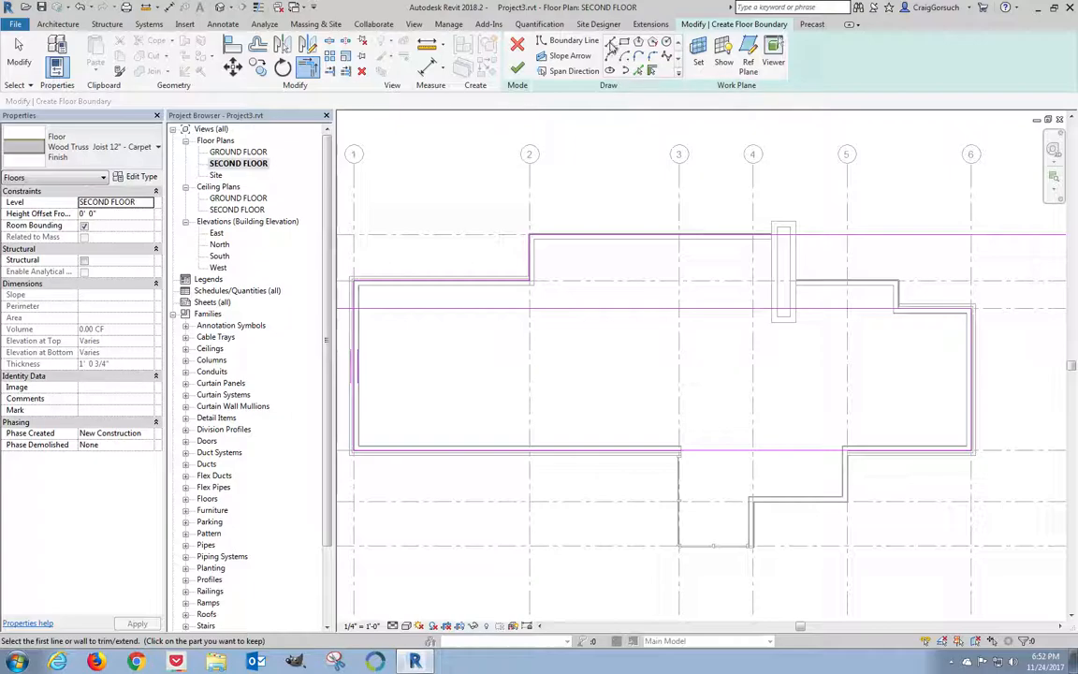
Step: Draw boundary lines beside the fireplace ending at the grid line 4 intersection
{"action": "left_click", "coordinate": [574, 41]}
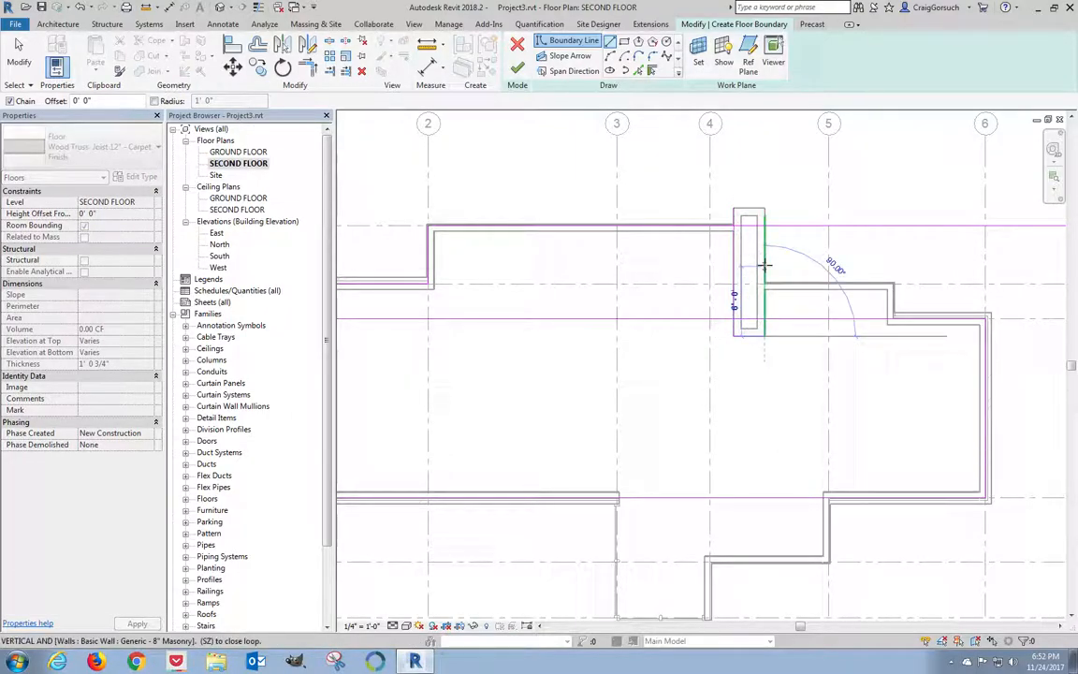
{"action": "mouse_move", "coordinate": [778, 262]}
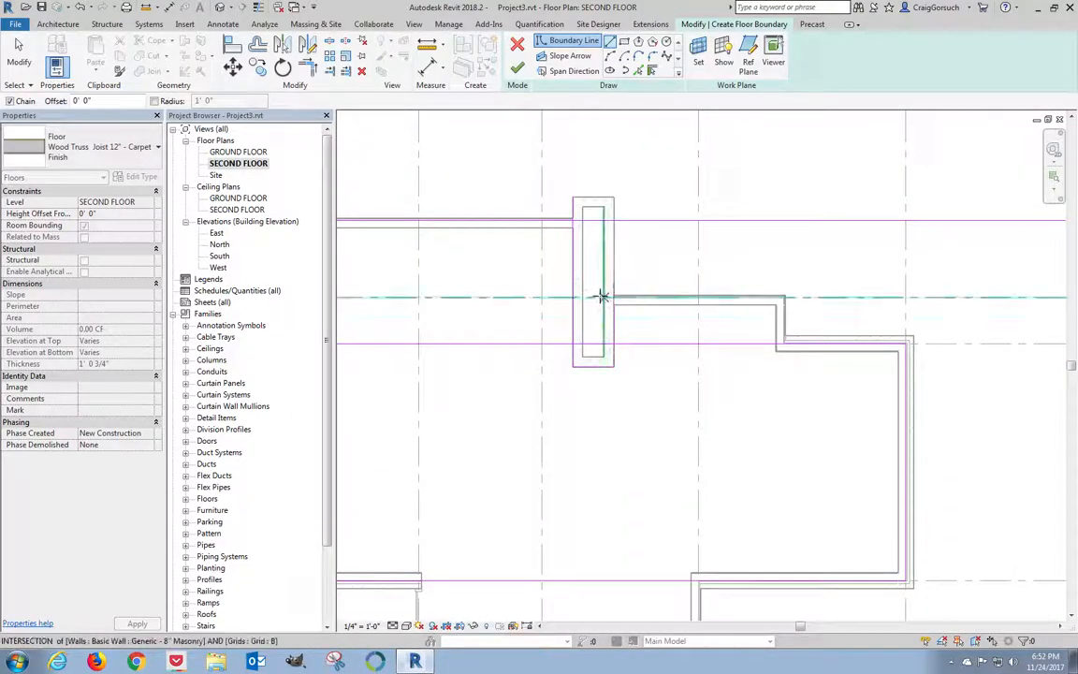
{"action": "left_click", "coordinate": [587, 298]}
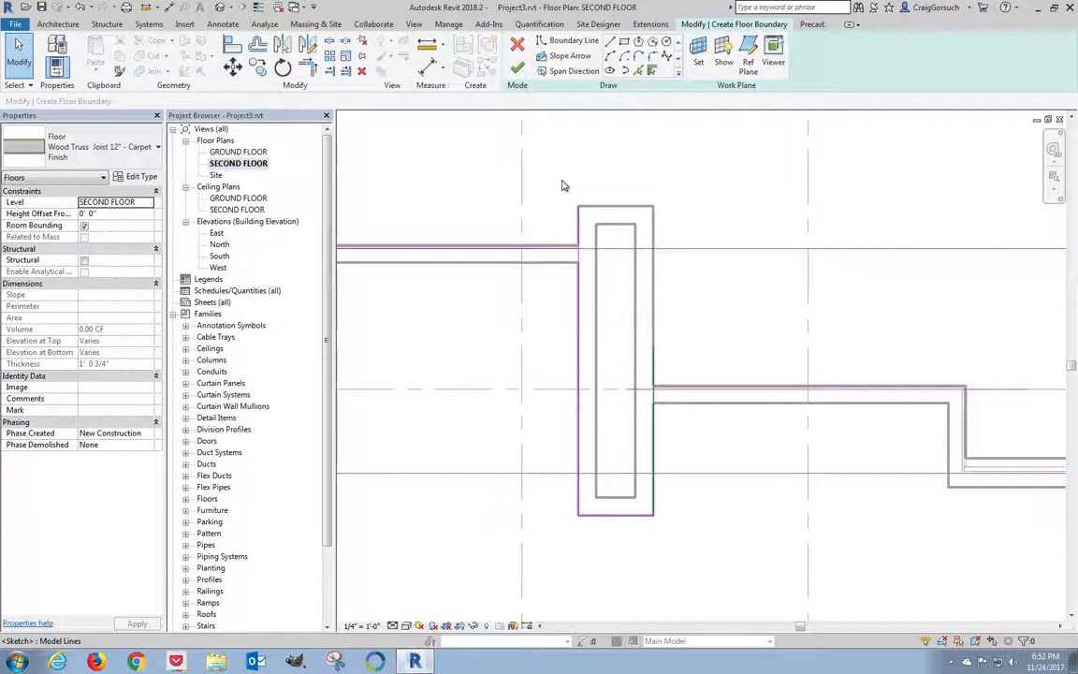
{"action": "mouse_move", "coordinate": [996, 391]}
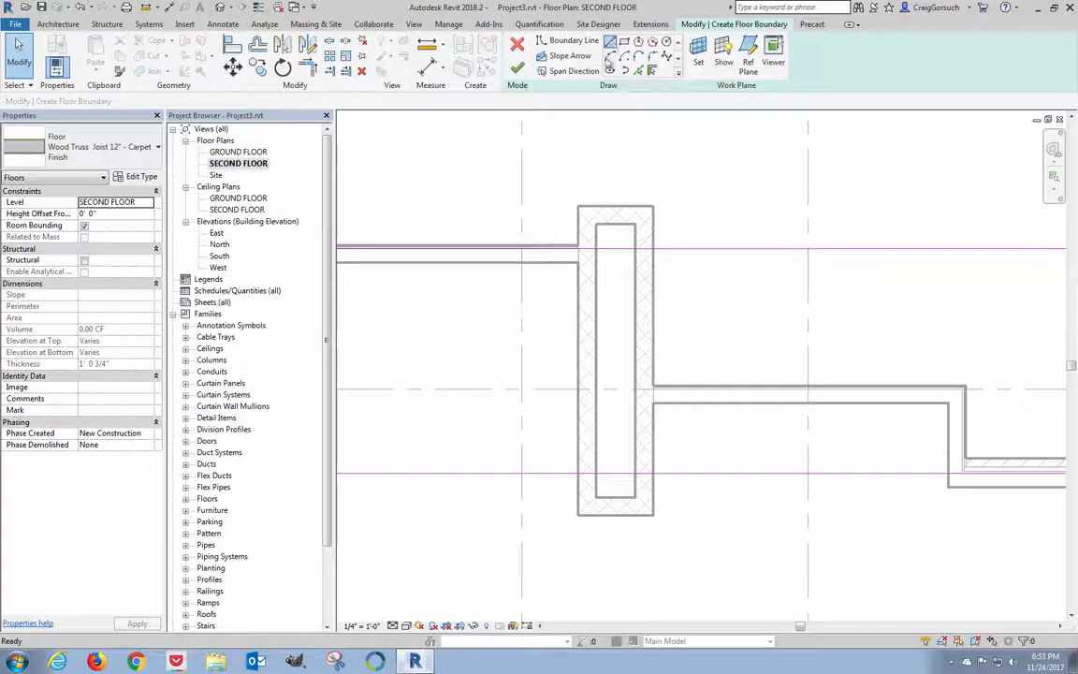
{"action": "left_click", "coordinate": [573, 41]}
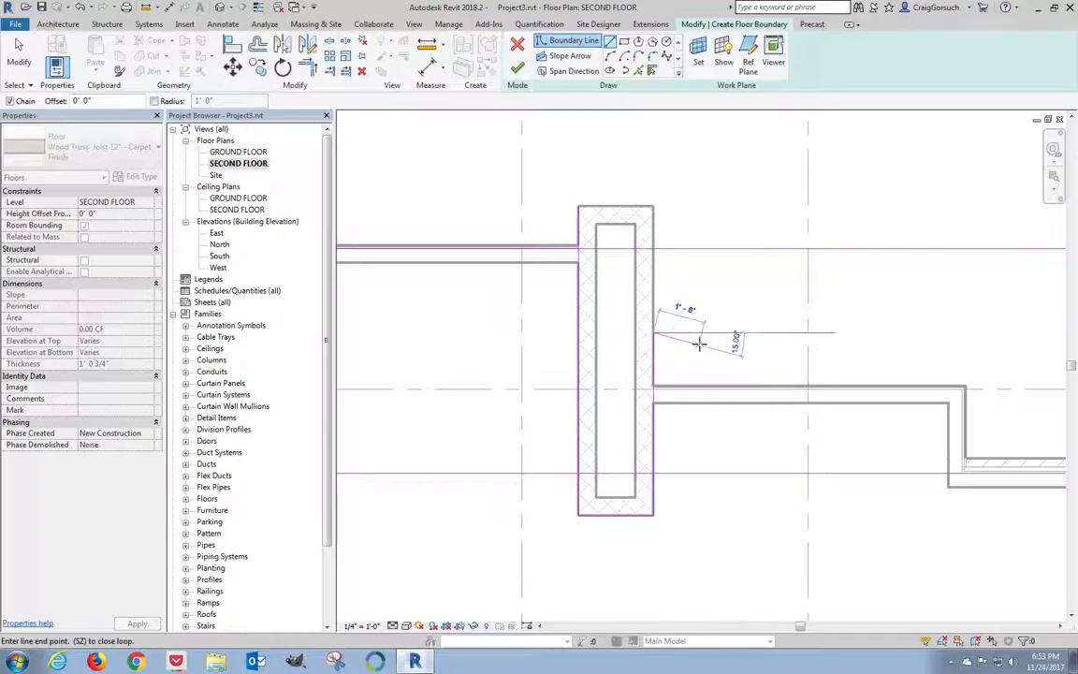
Step: Add another boundary line around the fireplace ending at the top wall corner
{"action": "key", "text": "Escape"}
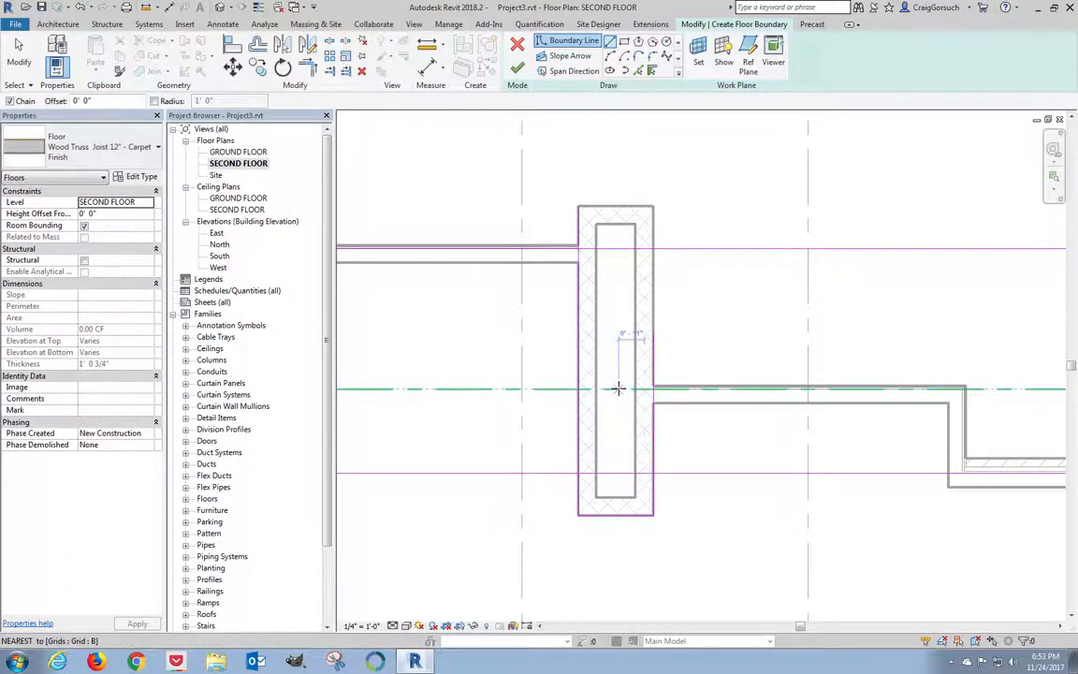
{"action": "mouse_move", "coordinate": [620, 387]}
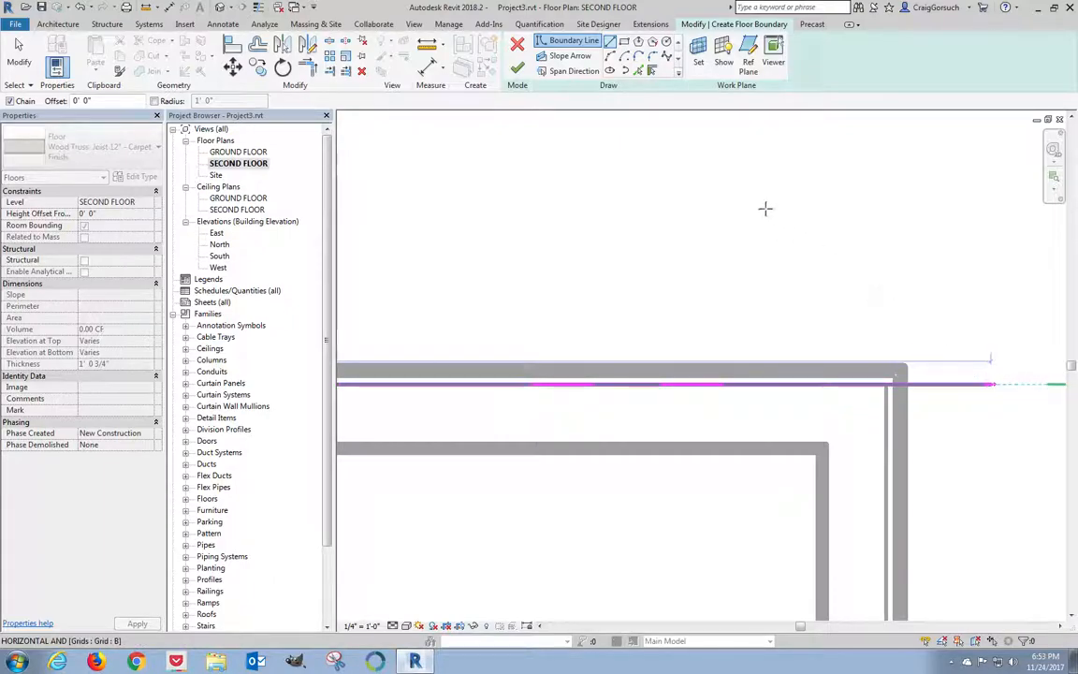
{"action": "mouse_move", "coordinate": [977, 376]}
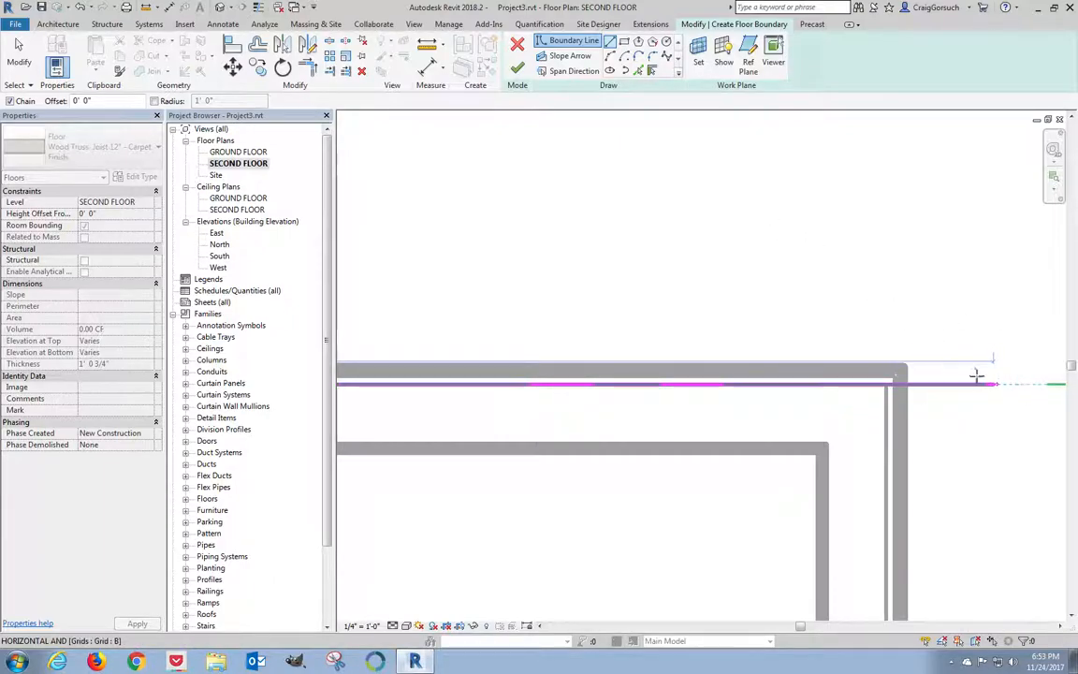
{"action": "left_click", "coordinate": [1001, 393]}
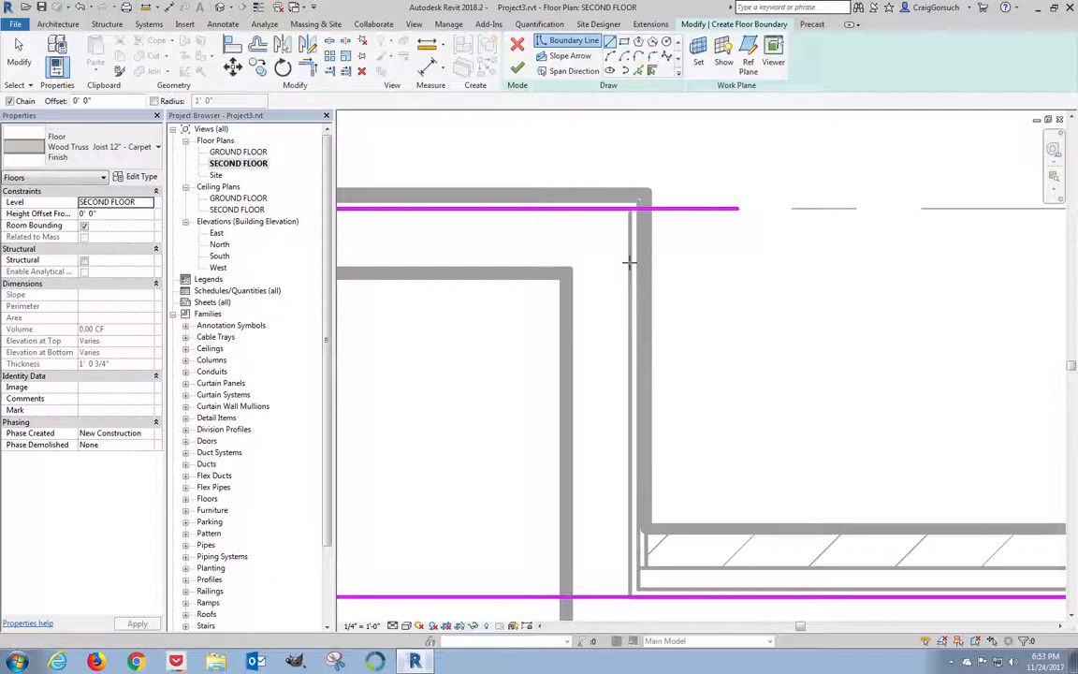
{"action": "mouse_move", "coordinate": [636, 71]}
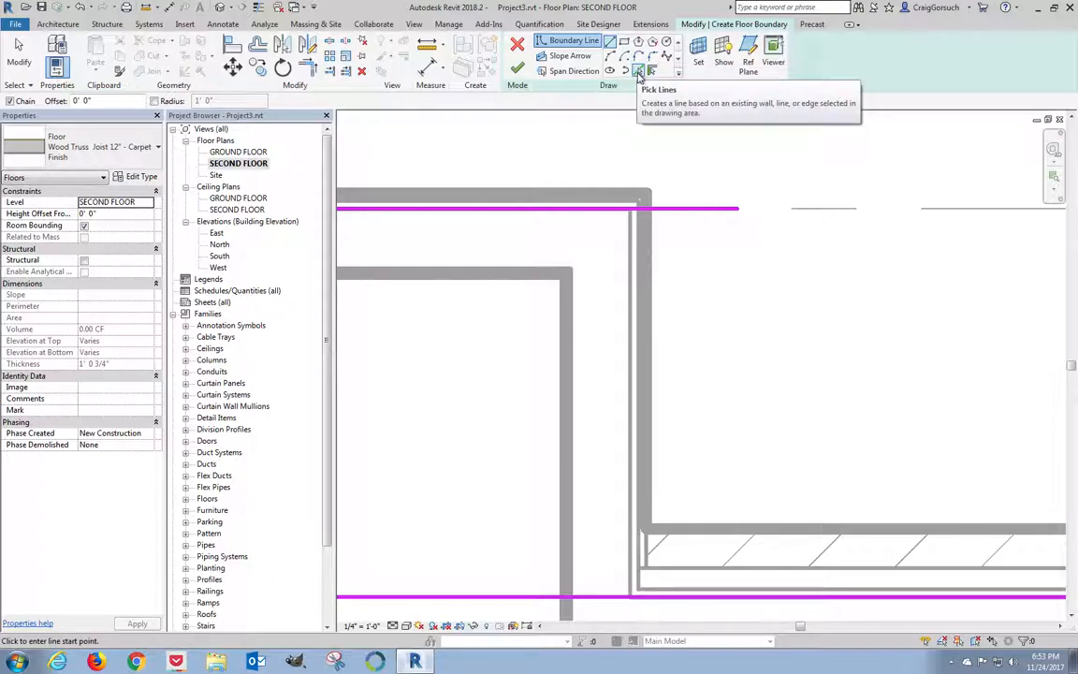
Step: Trace a boundary line along the inner wall edge with Pick Lines, keeping the fireplace outside
{"action": "left_click", "coordinate": [640, 71]}
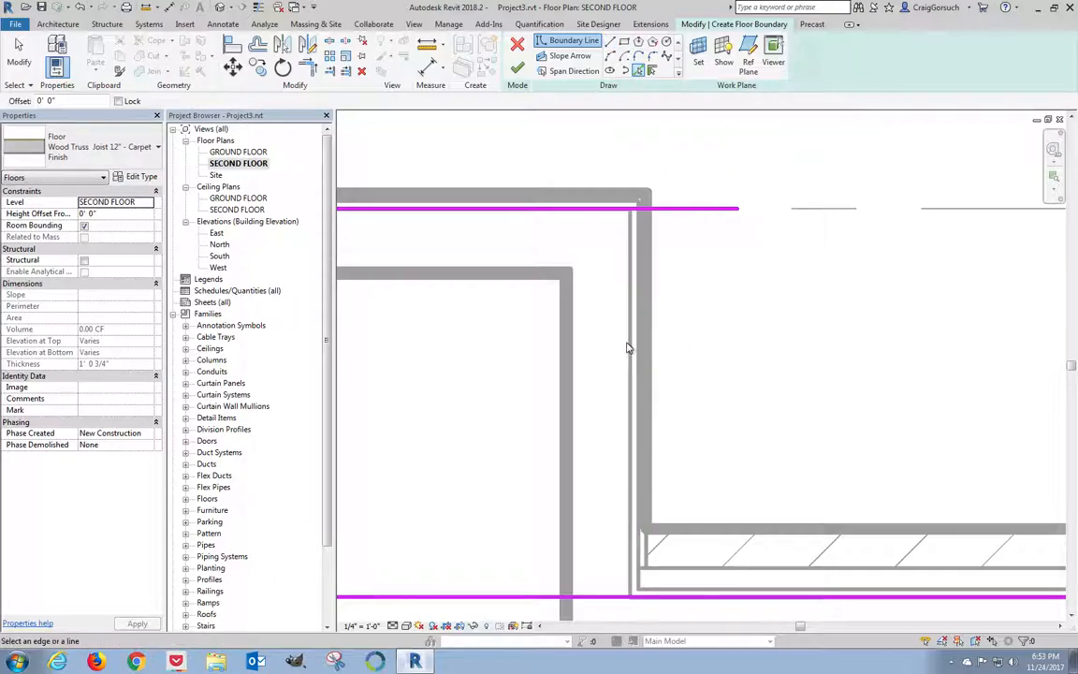
{"action": "mouse_move", "coordinate": [629, 350]}
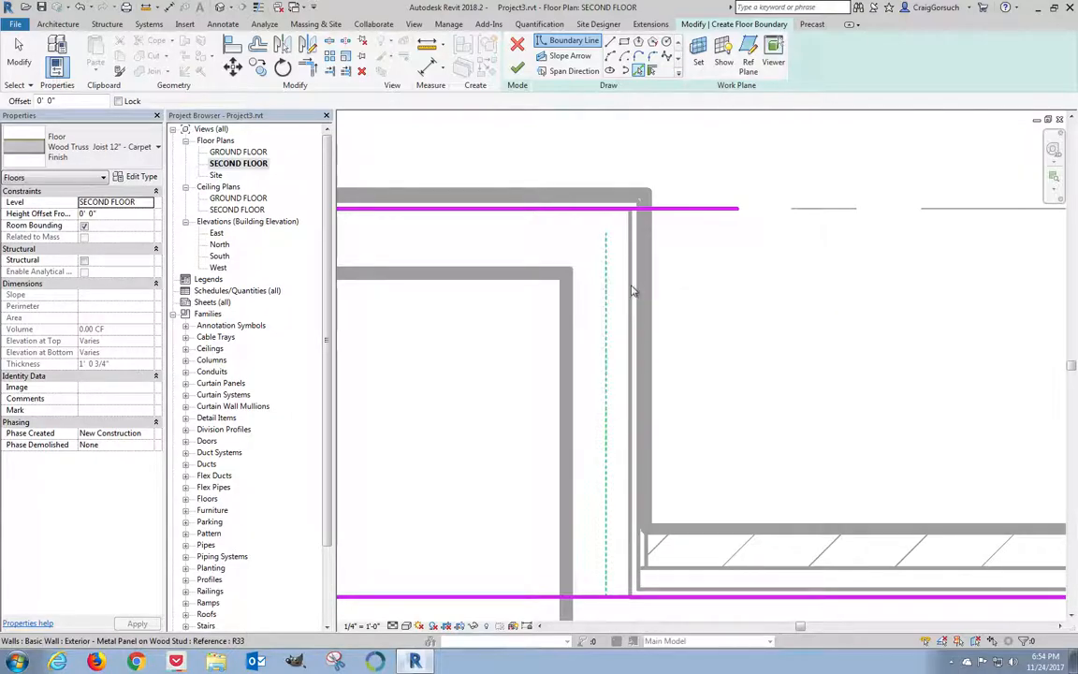
{"action": "mouse_move", "coordinate": [632, 290]}
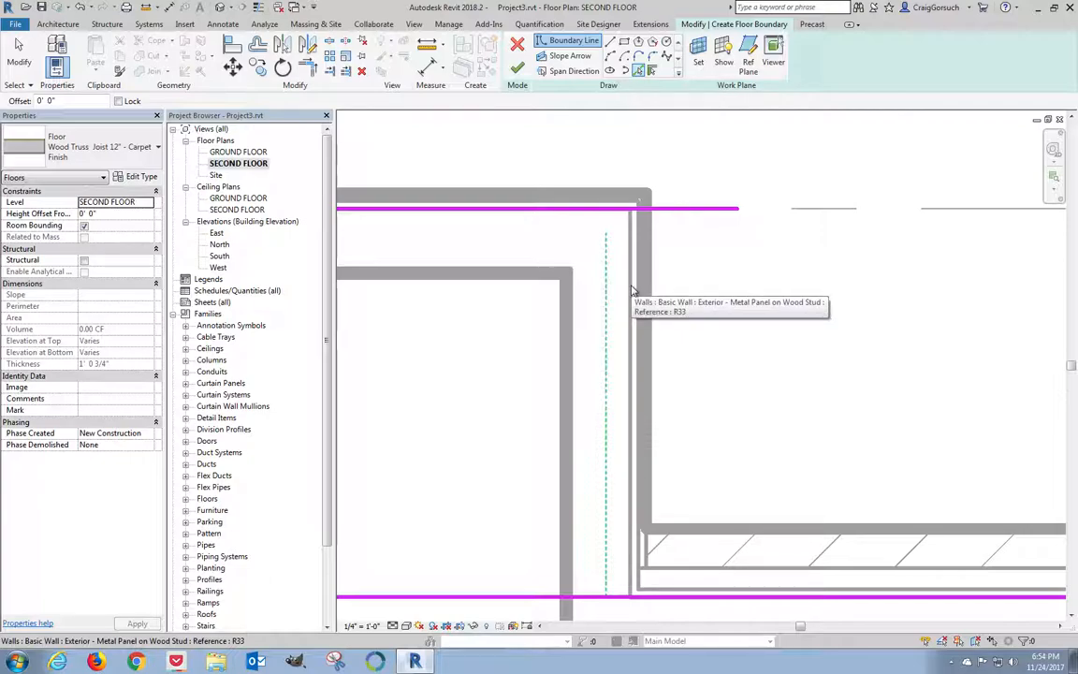
{"action": "mouse_move", "coordinate": [632, 290]}
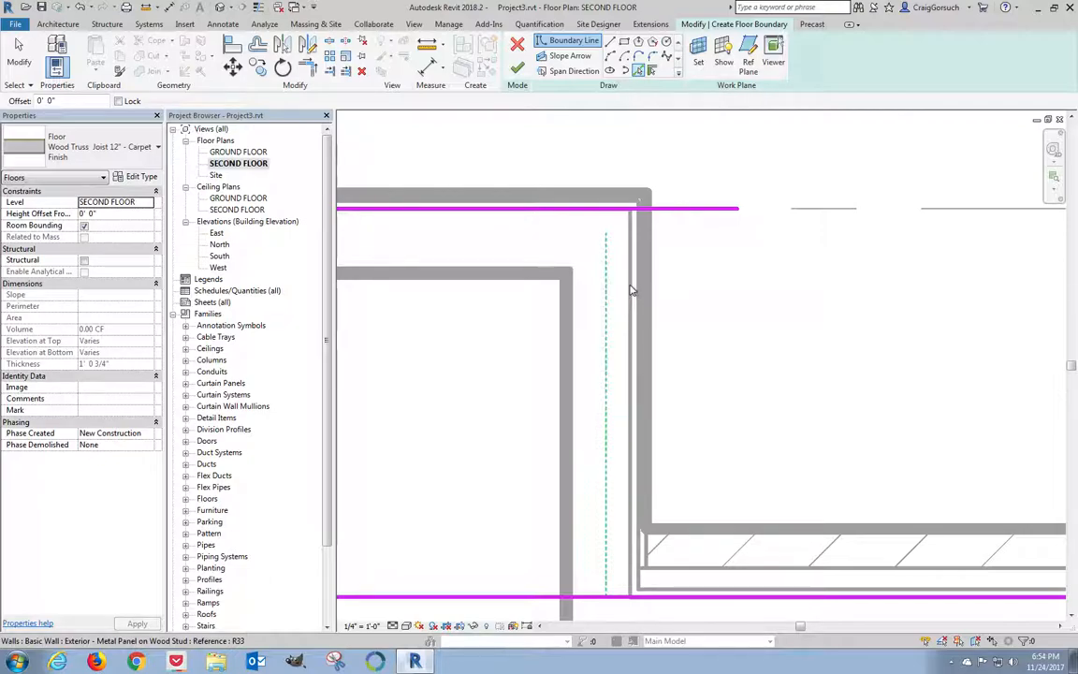
{"action": "mouse_move", "coordinate": [629, 288]}
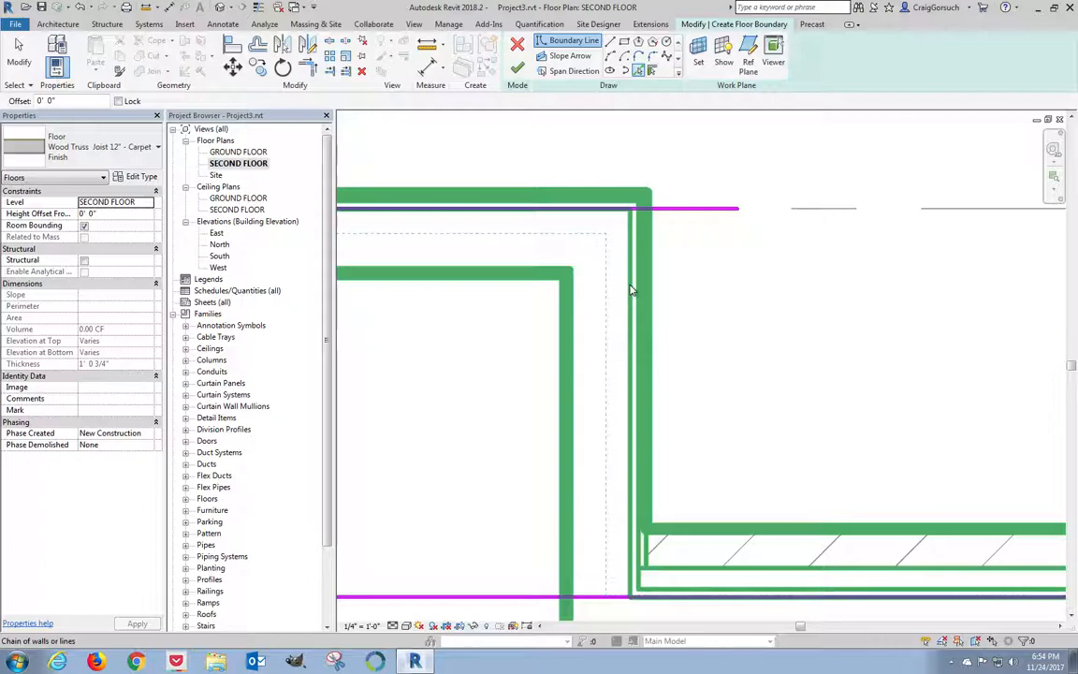
{"action": "mouse_move", "coordinate": [628, 290]}
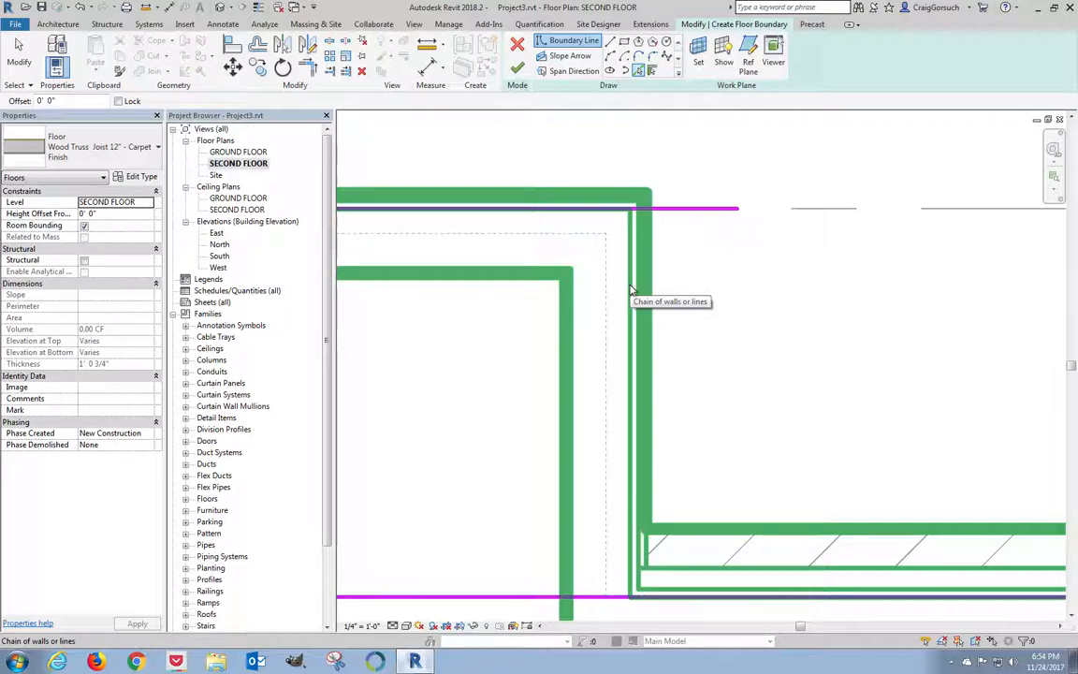
{"action": "mouse_move", "coordinate": [630, 290]}
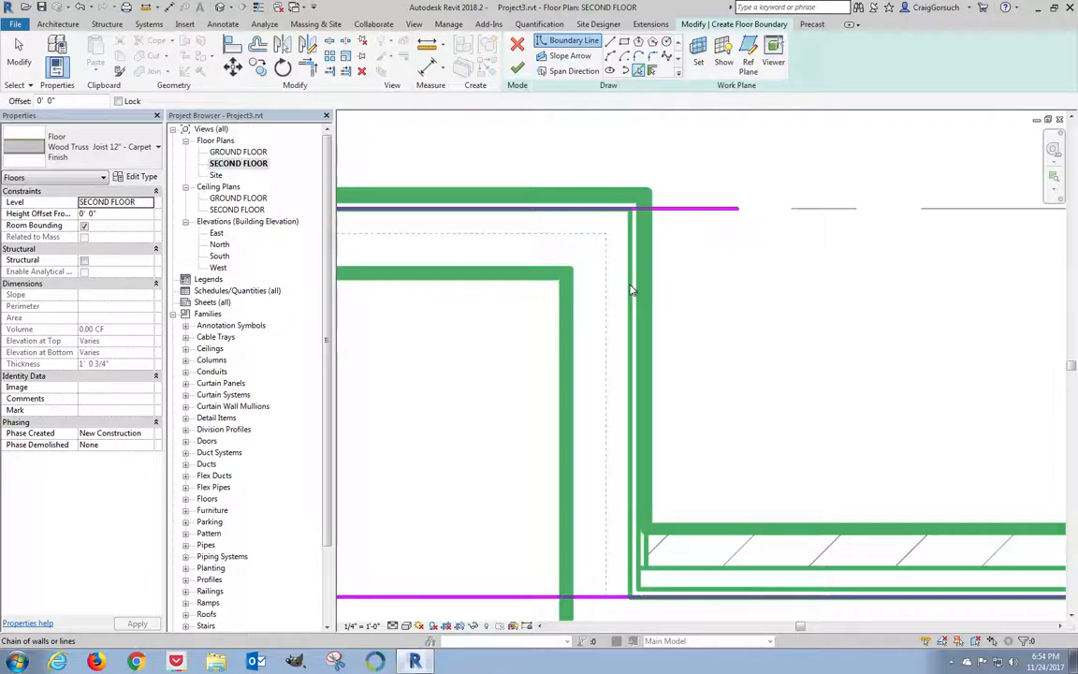
{"action": "left_click", "coordinate": [633, 290]}
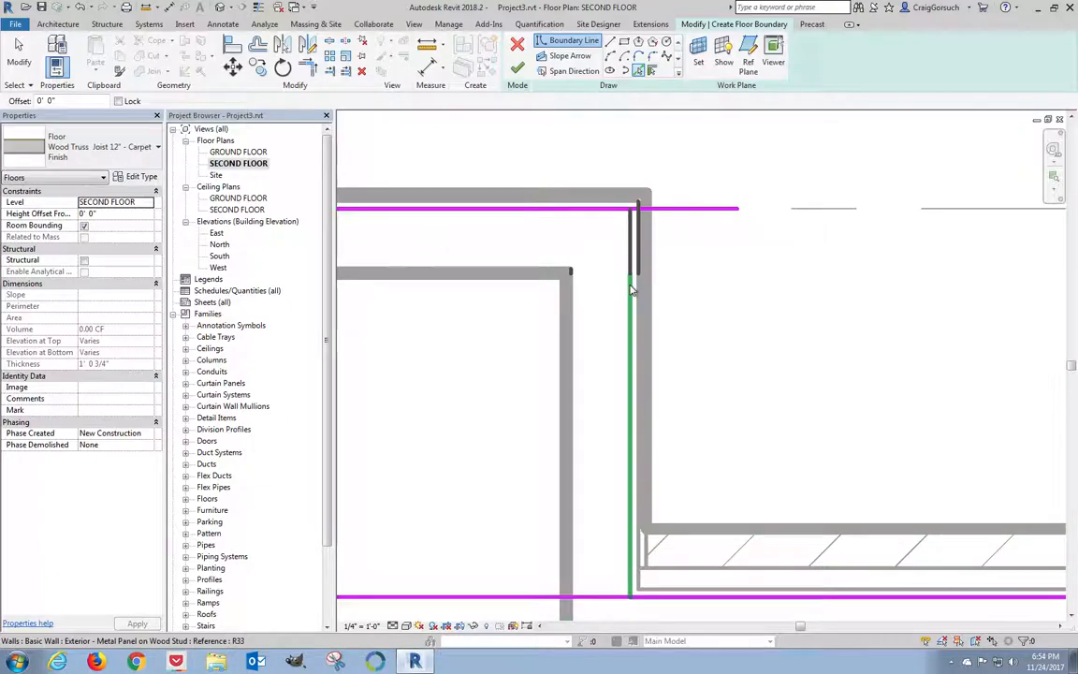
{"action": "mouse_move", "coordinate": [632, 291]}
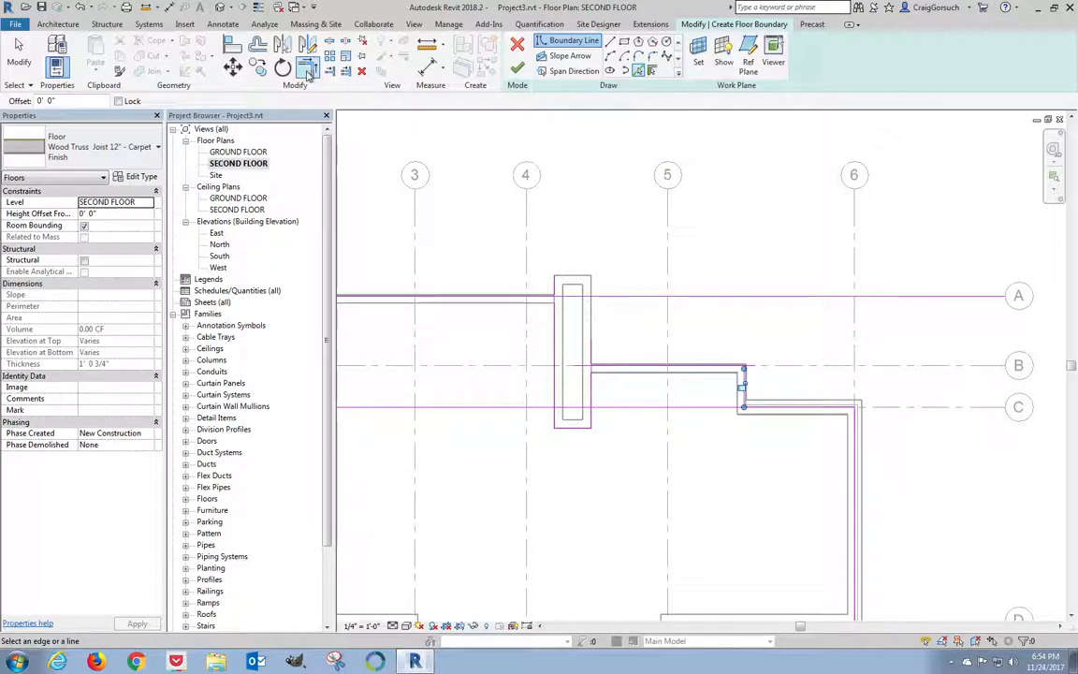
{"action": "mouse_move", "coordinate": [309, 71]}
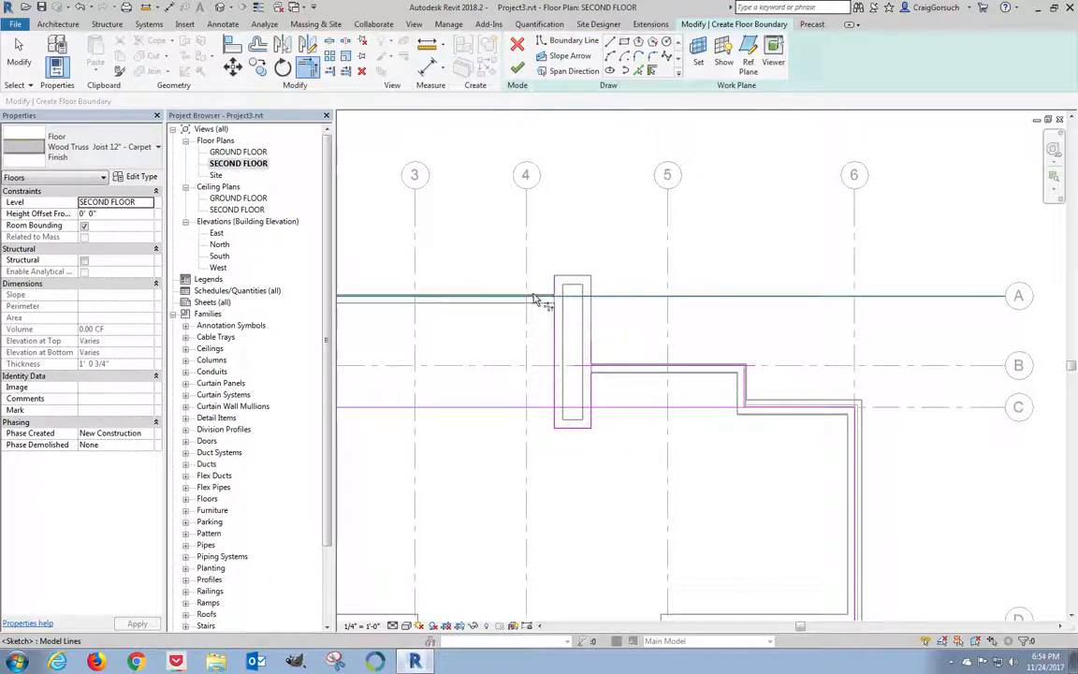
{"action": "mouse_move", "coordinate": [554, 318]}
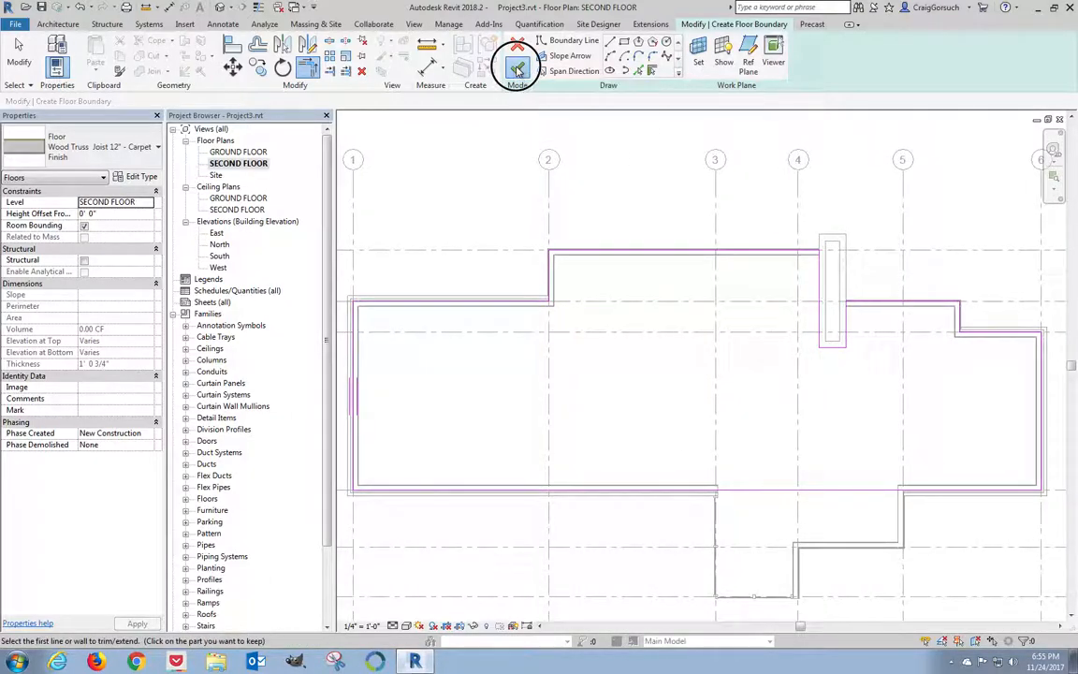
Step: Finish the sketch to create the second-floor wood truss slab, fireplace excluded
{"action": "left_click", "coordinate": [517, 67]}
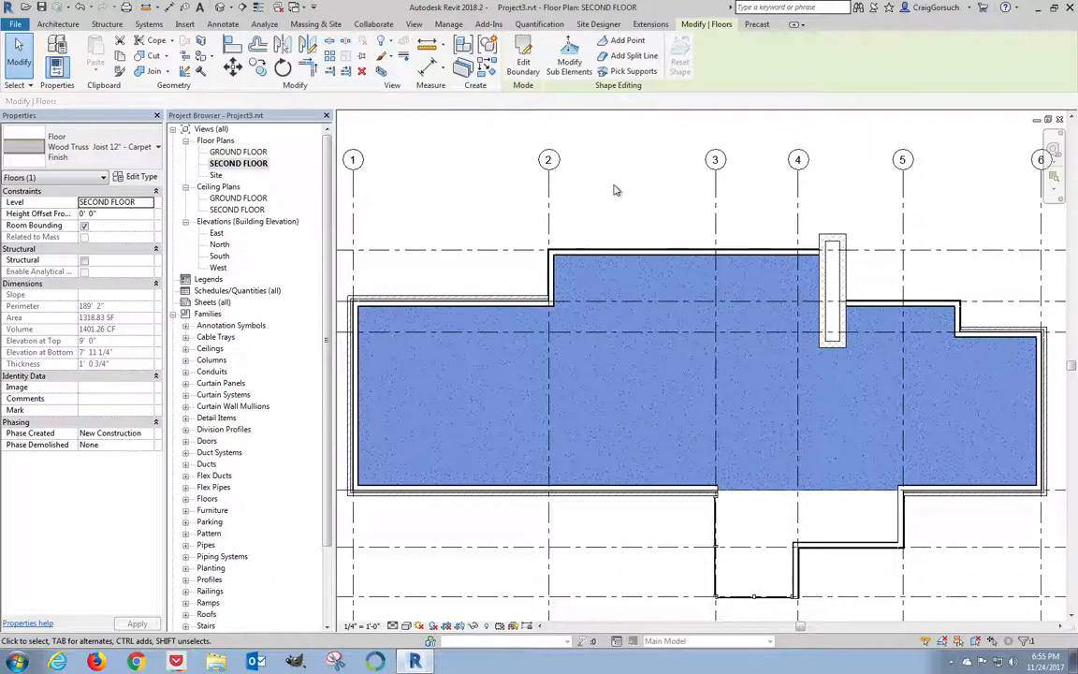